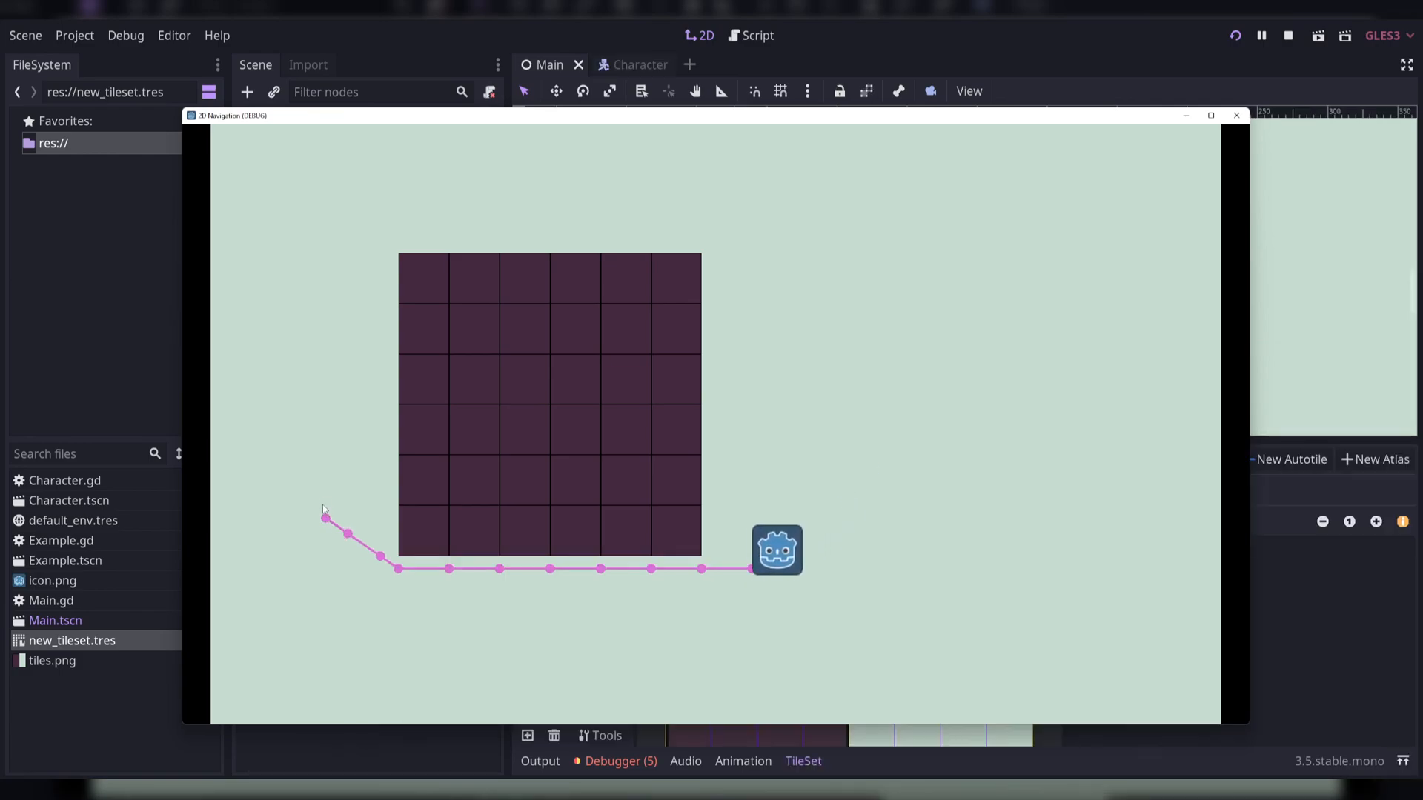
Stop the running navigation demo to get back to the Godot editor
click(1235, 116)
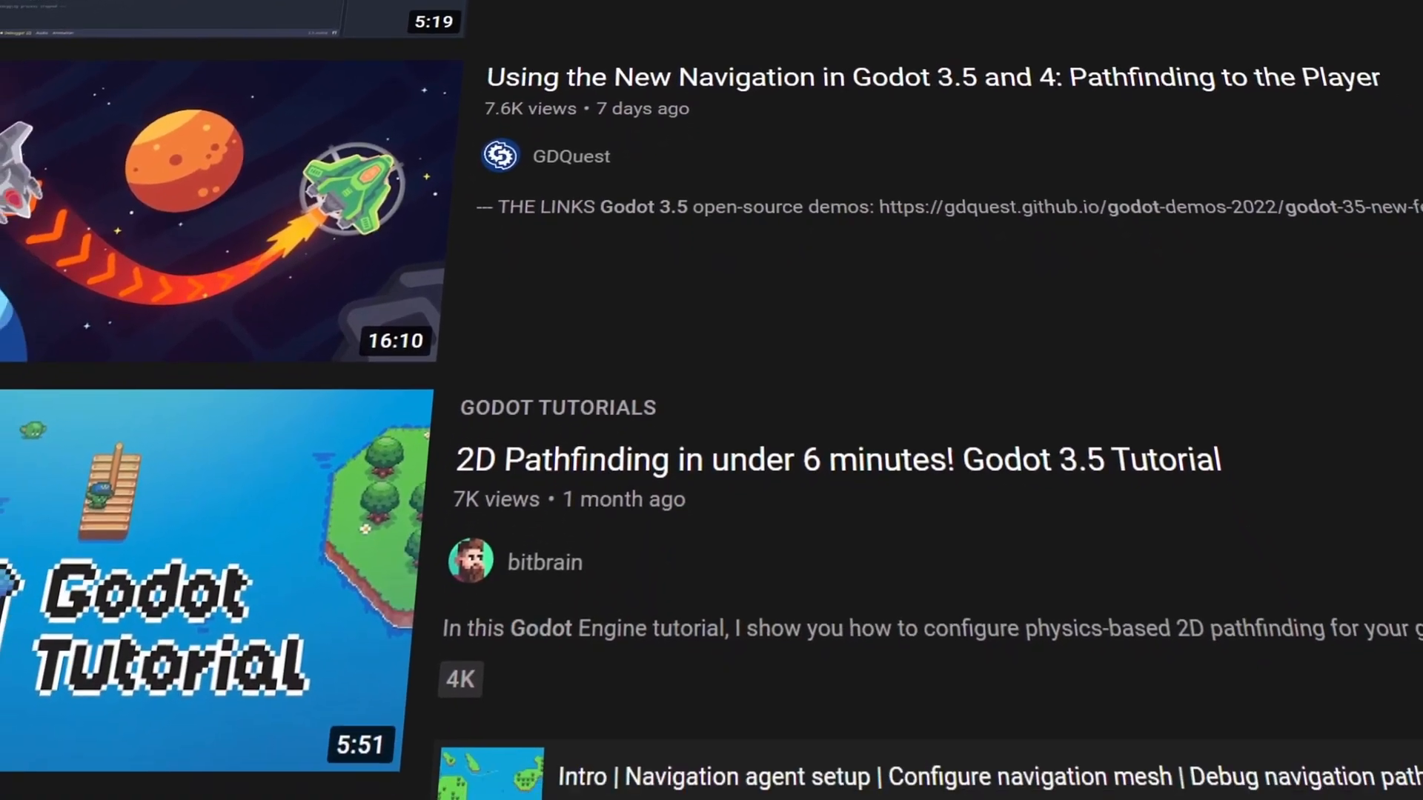
scroll(down, 3)
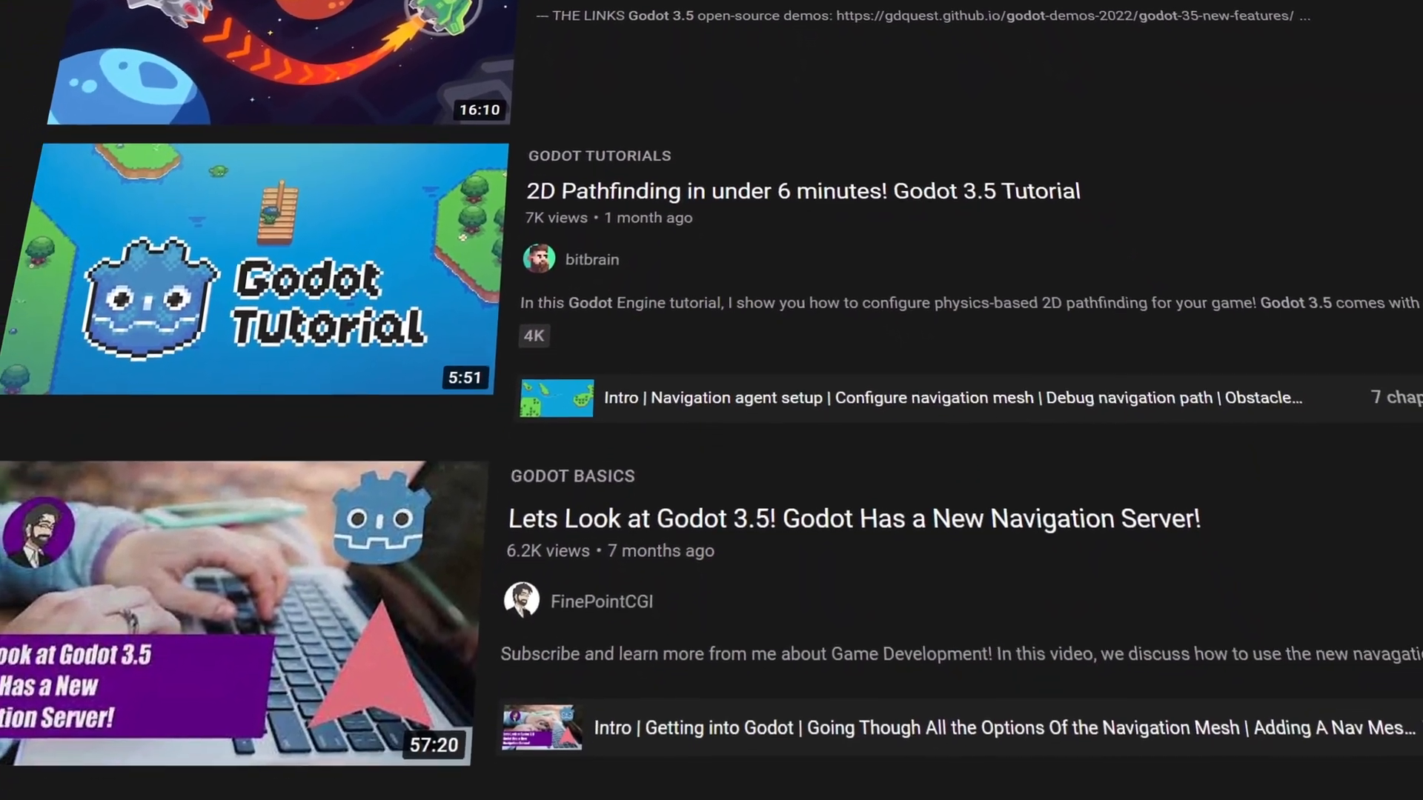
scroll(down, 3)
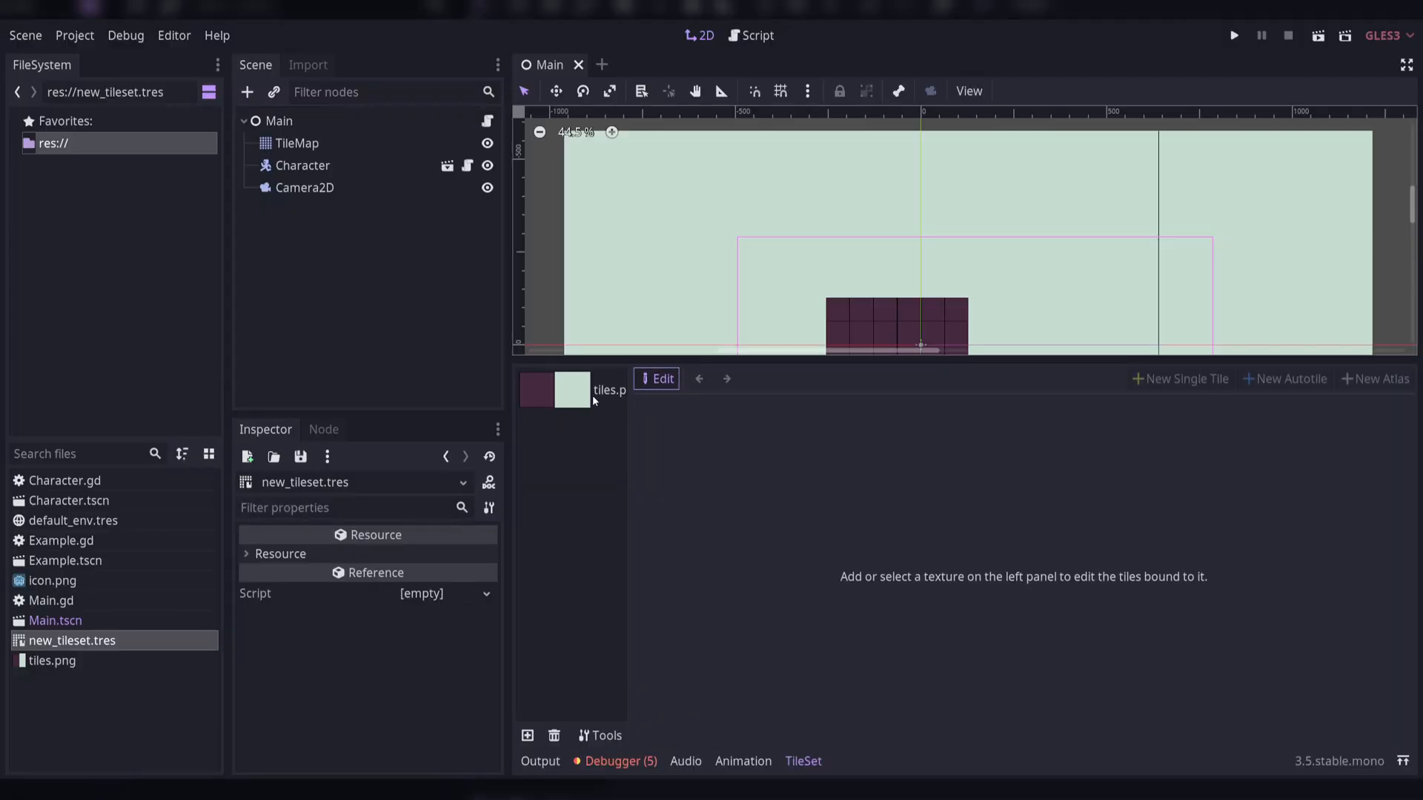
Select tiles.png in the TileSet editor and show its Navigation shapes
click(656, 379)
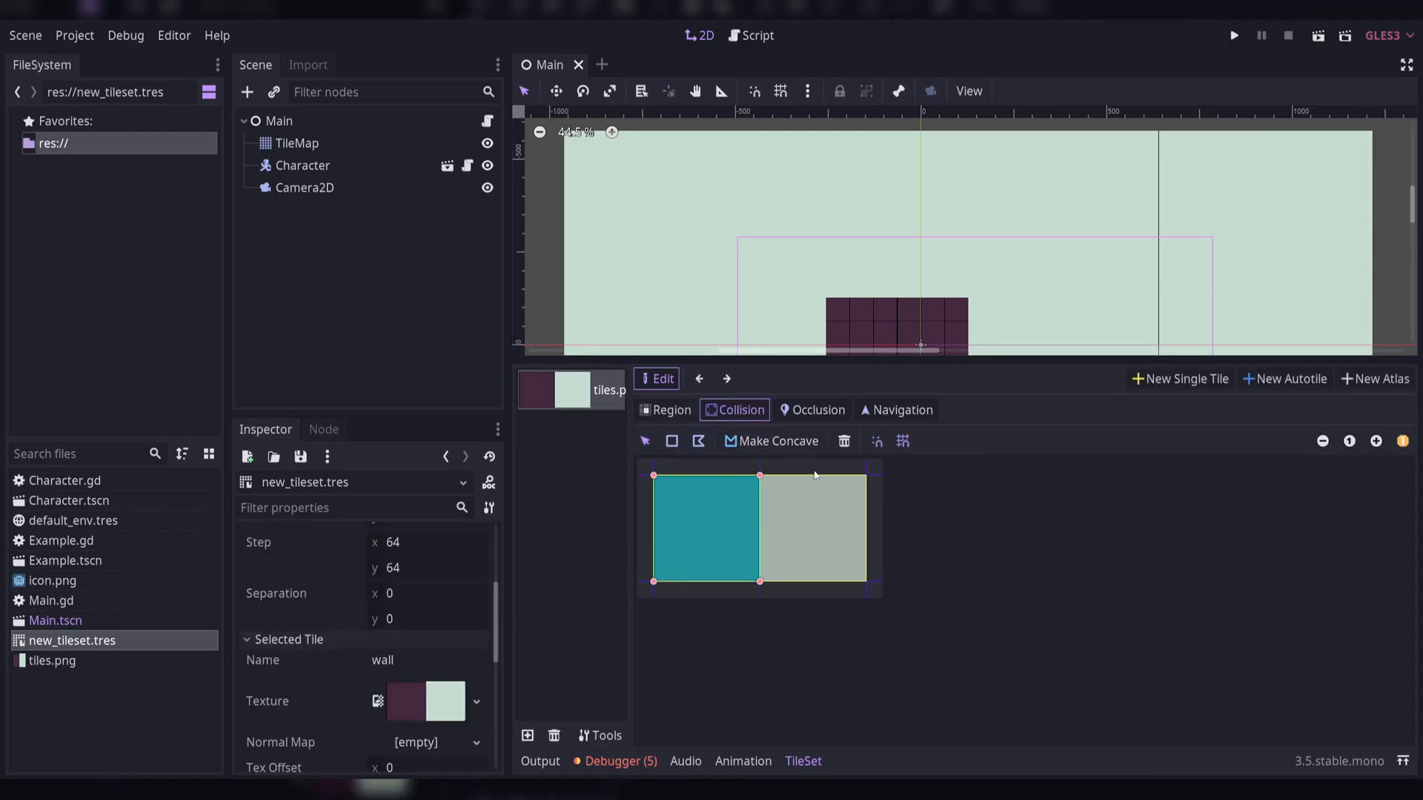
click(900, 409)
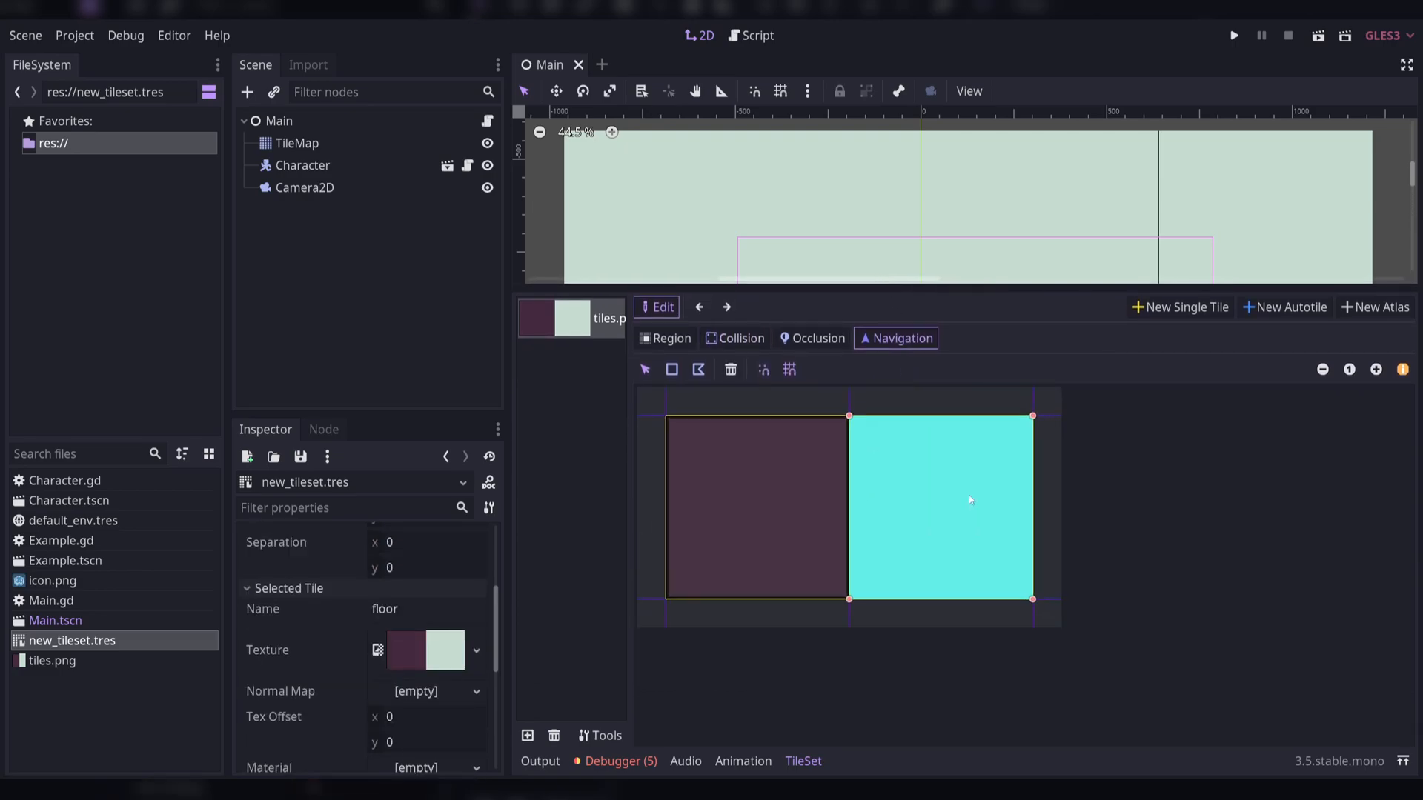
mouse_move(894, 315)
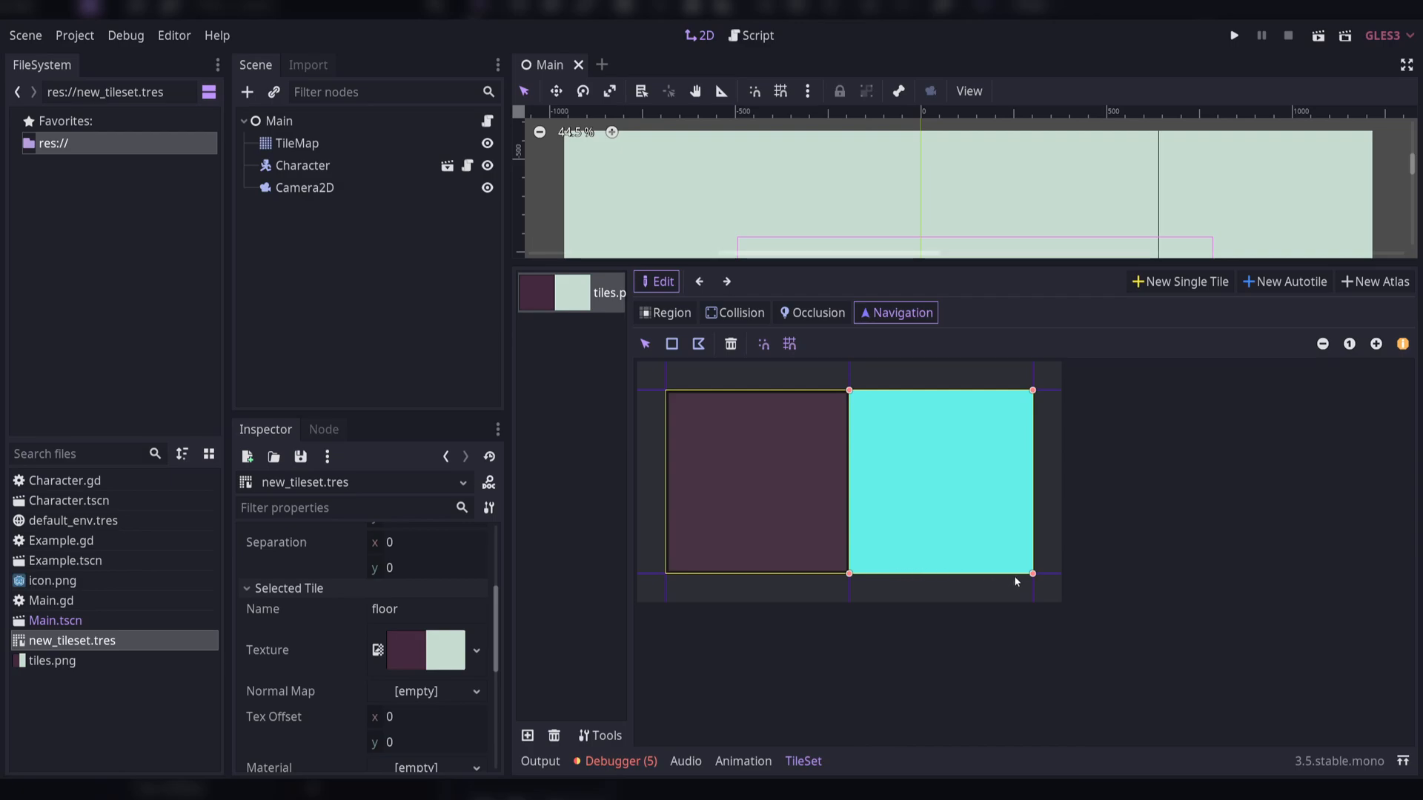
mouse_move(950, 557)
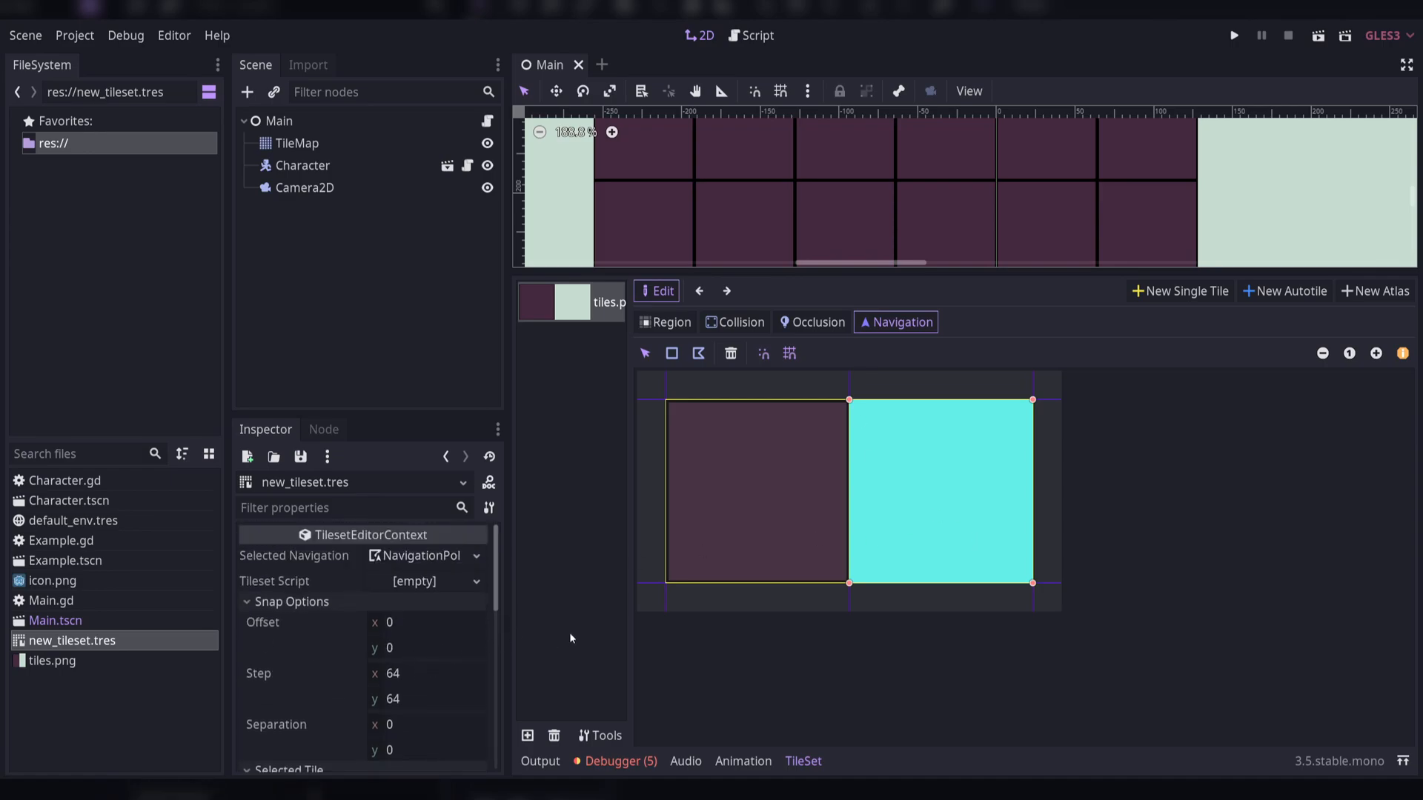
Set the tileset snap step width to 16
click(427, 673)
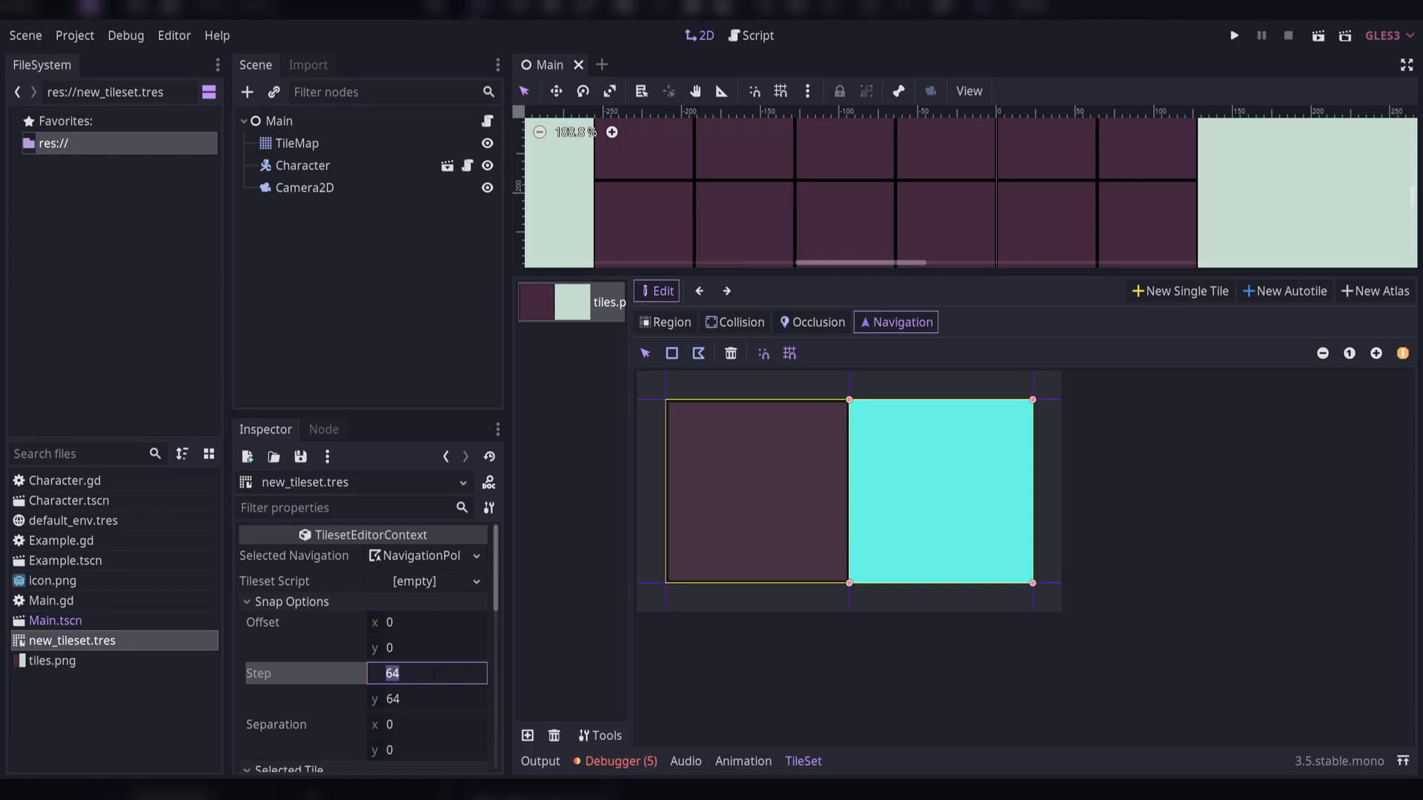
text(16)
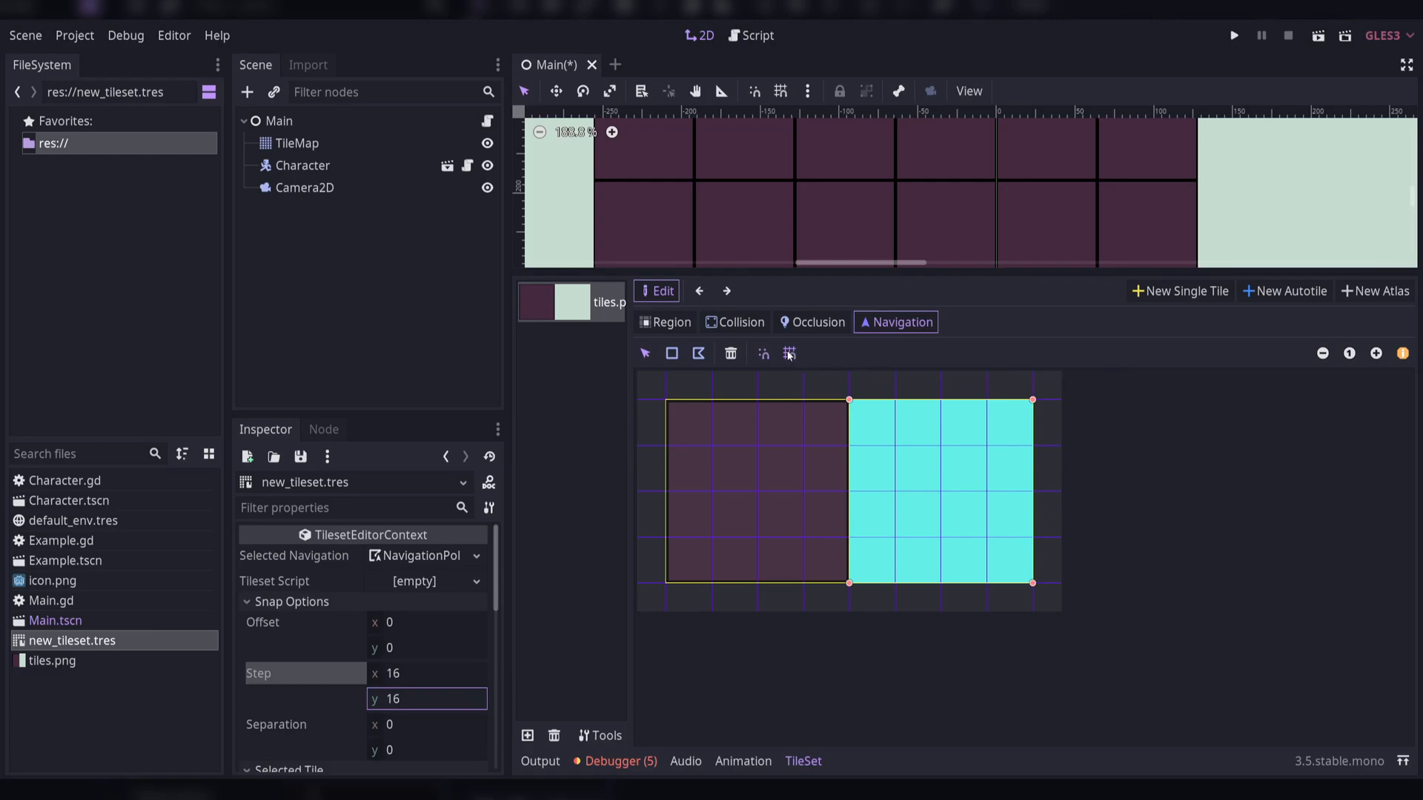
mouse_move(787, 352)
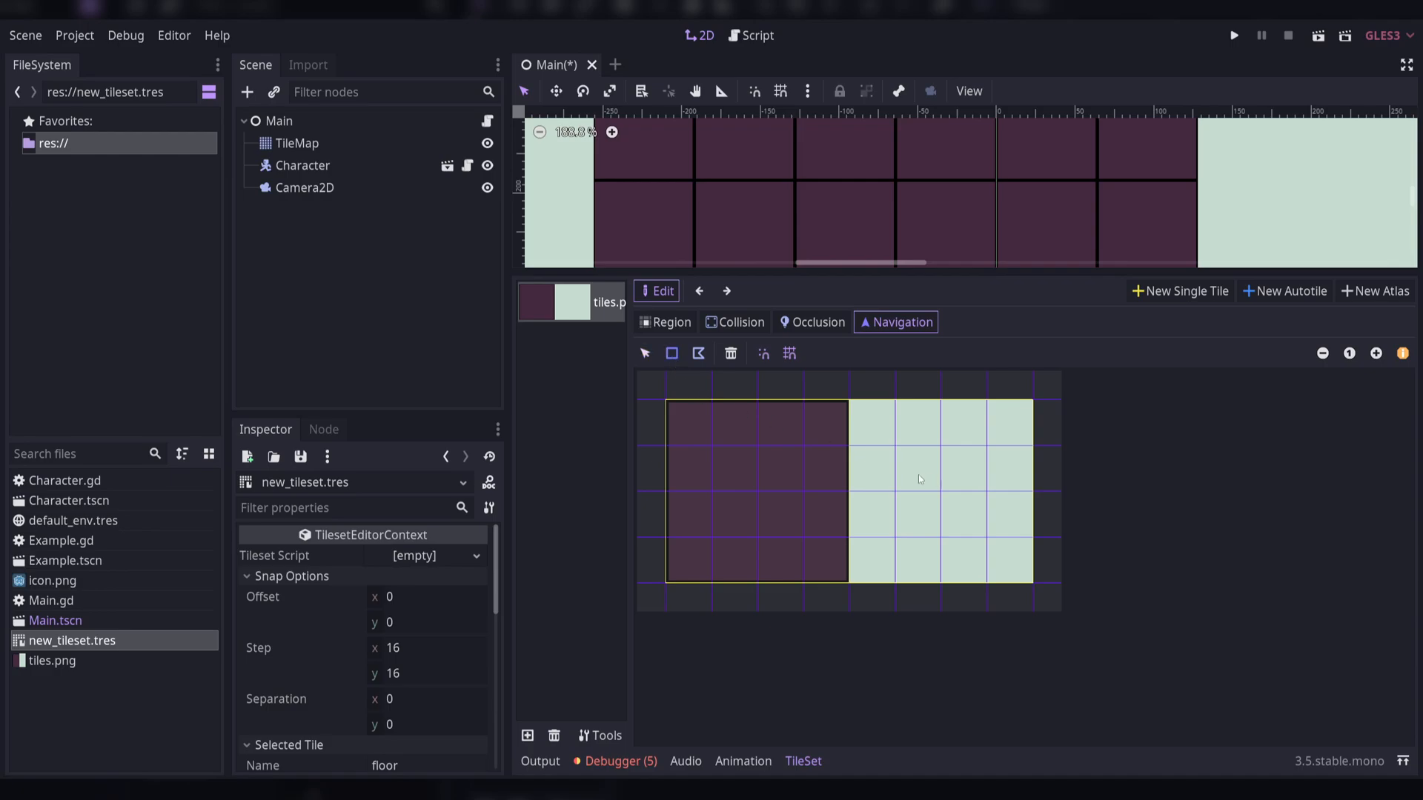
Draw a navigation rectangle on the floor tile, inset one 16 px cell from each edge
click(919, 489)
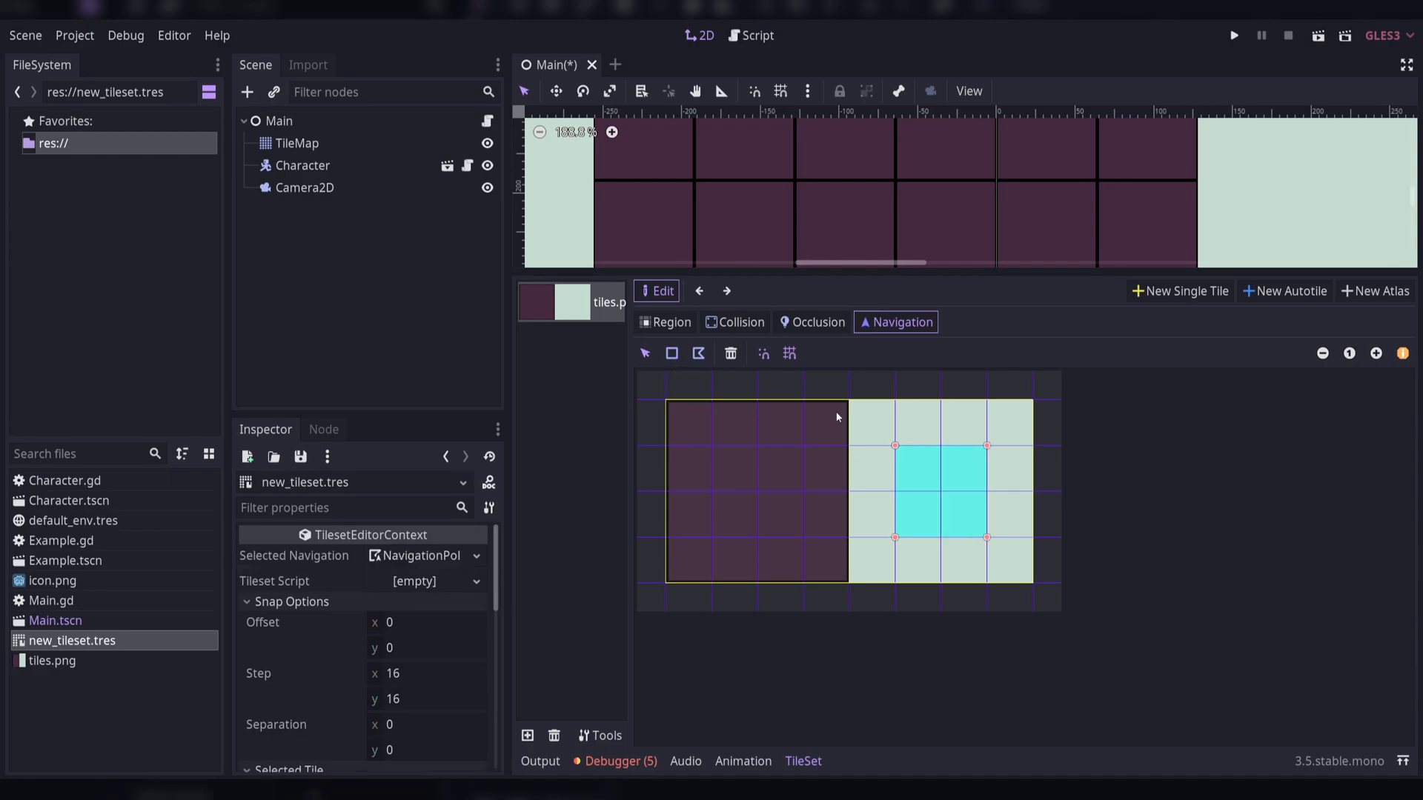
mouse_move(1036, 520)
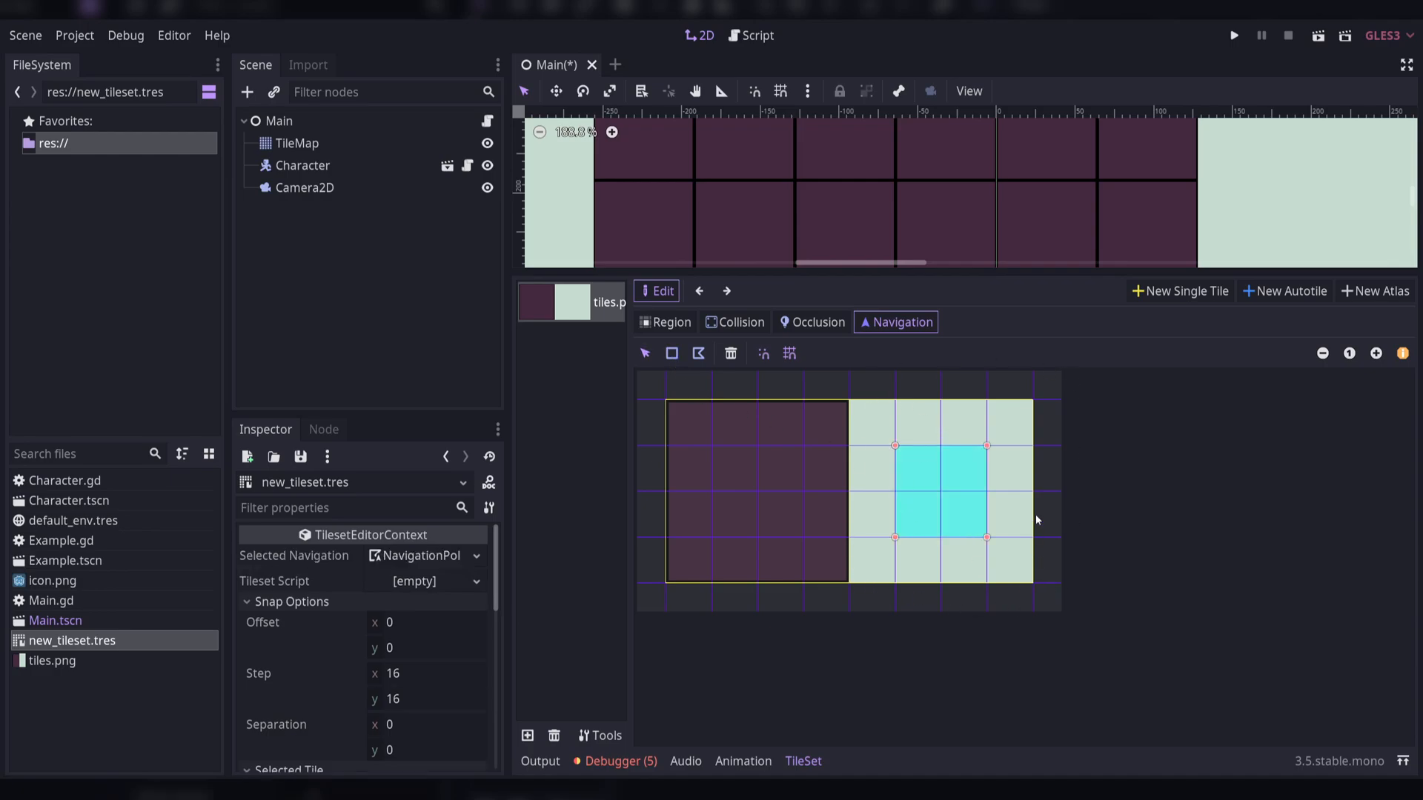
mouse_move(826, 477)
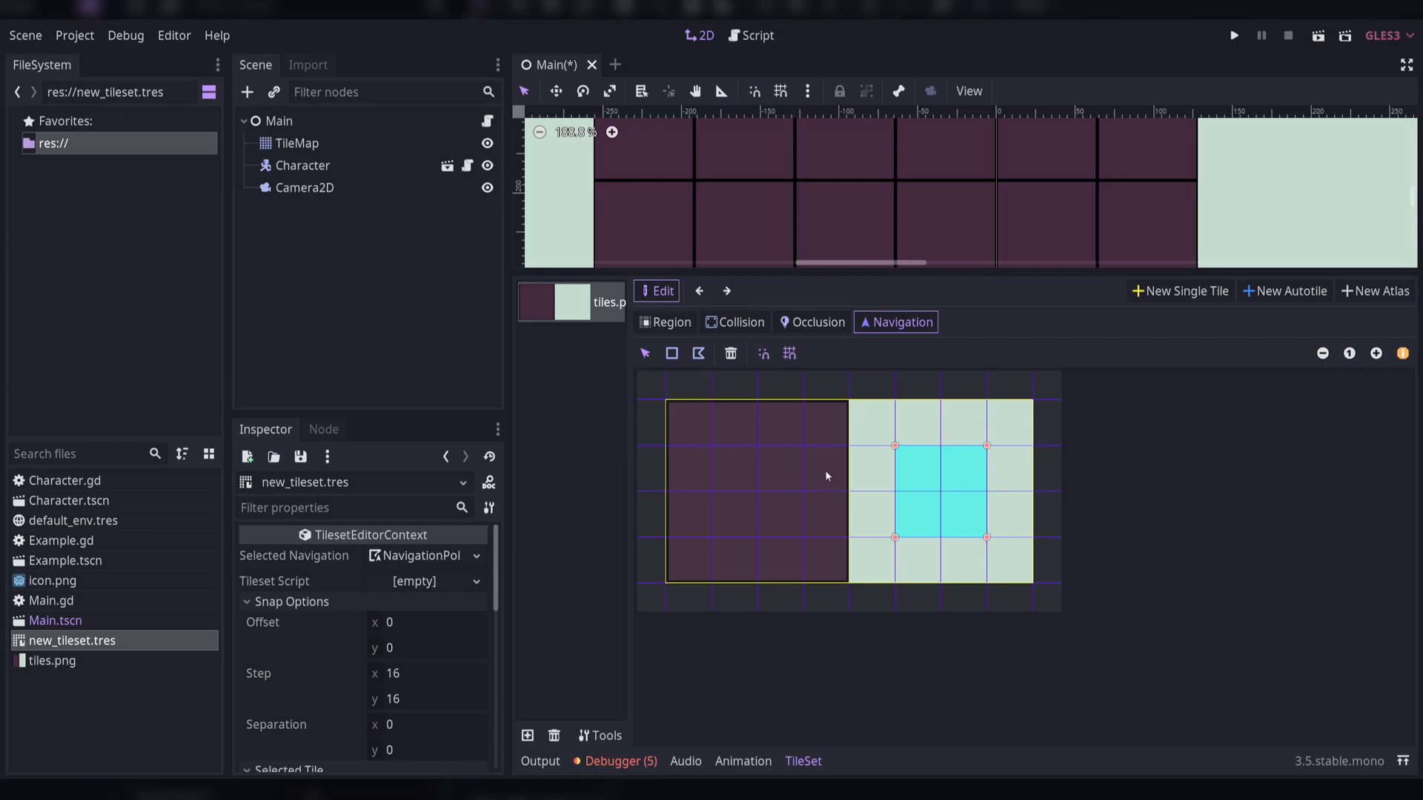
mouse_move(868, 494)
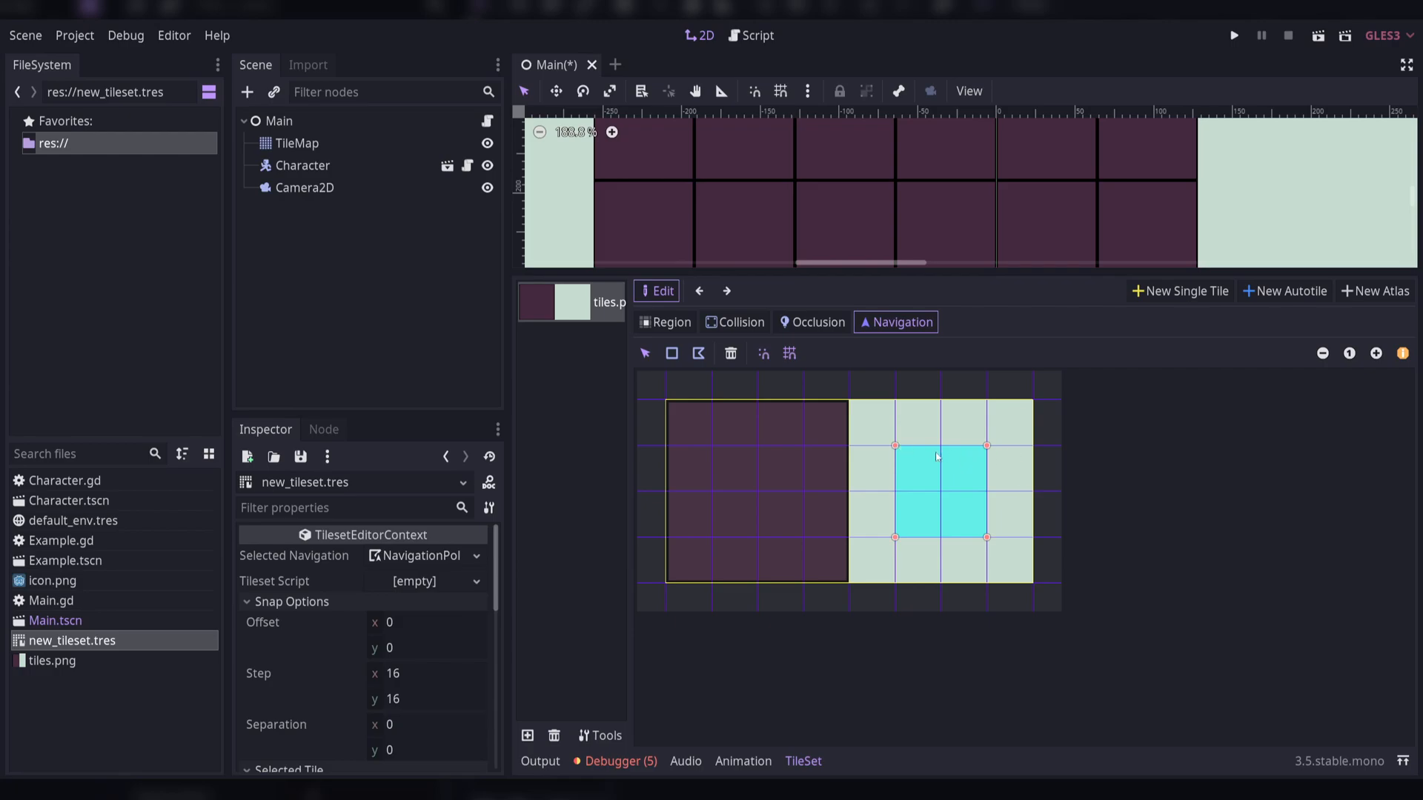
mouse_move(1133, 606)
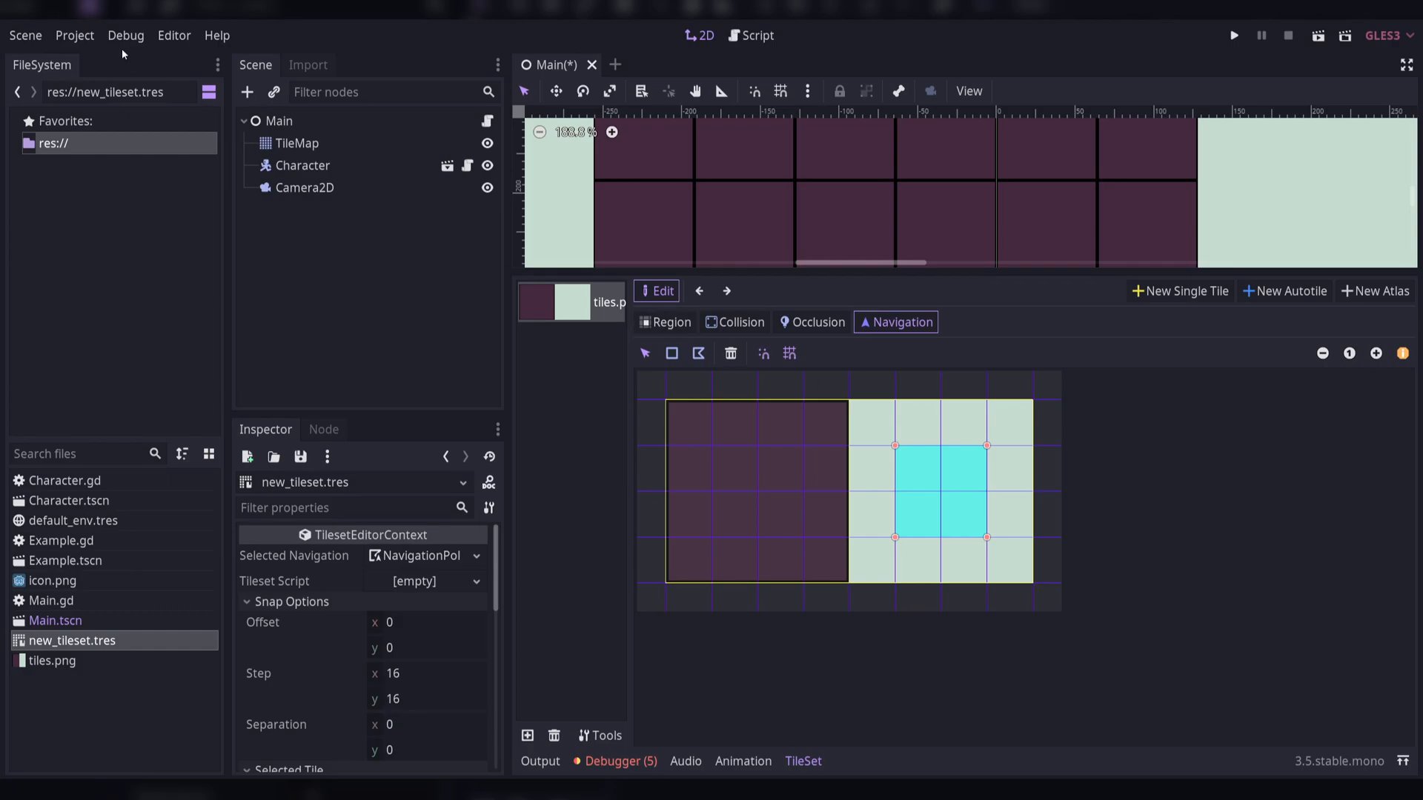
Set Navigation > 2D Default Edge Connection Margin to 32 in Project Settings
click(74, 35)
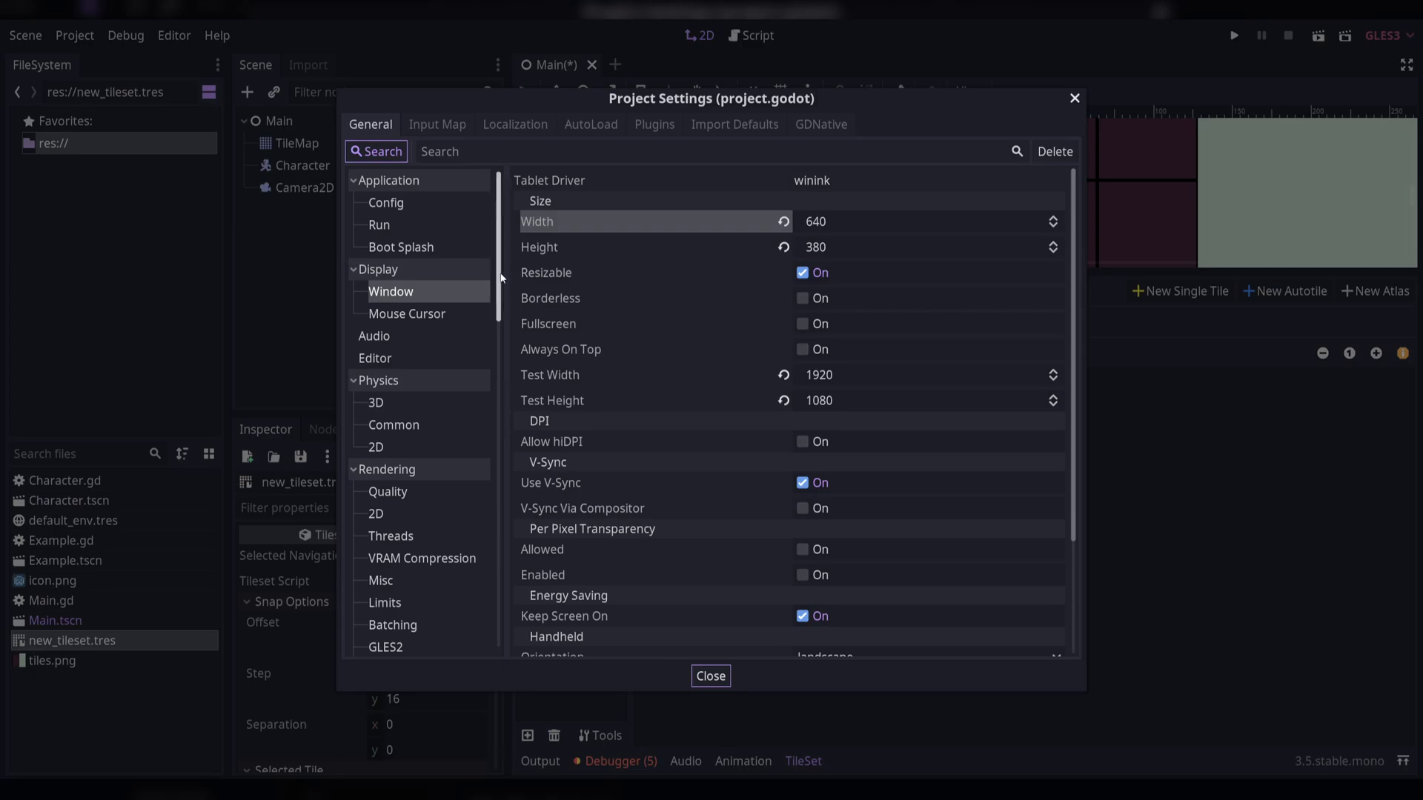
scroll(down, 3)
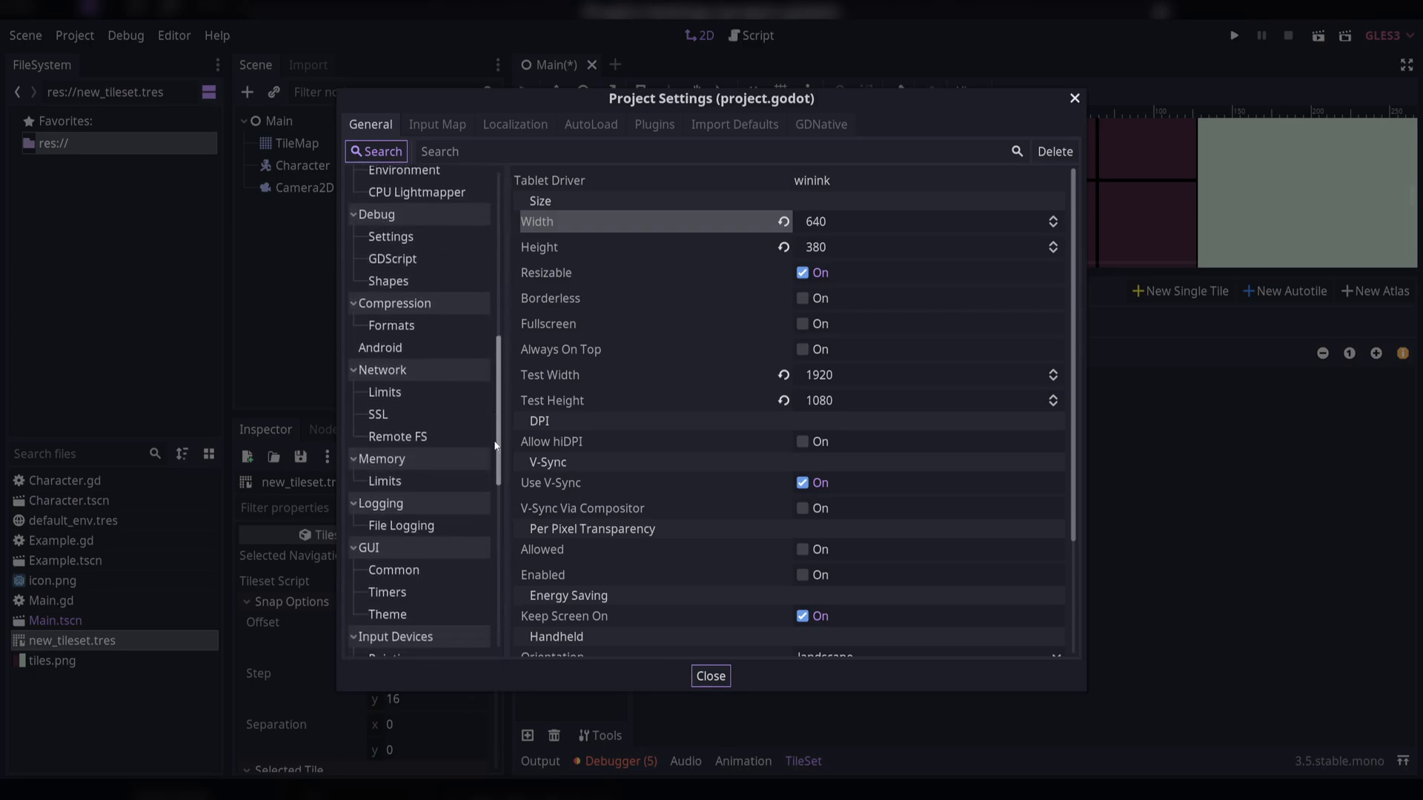
scroll(down, 3)
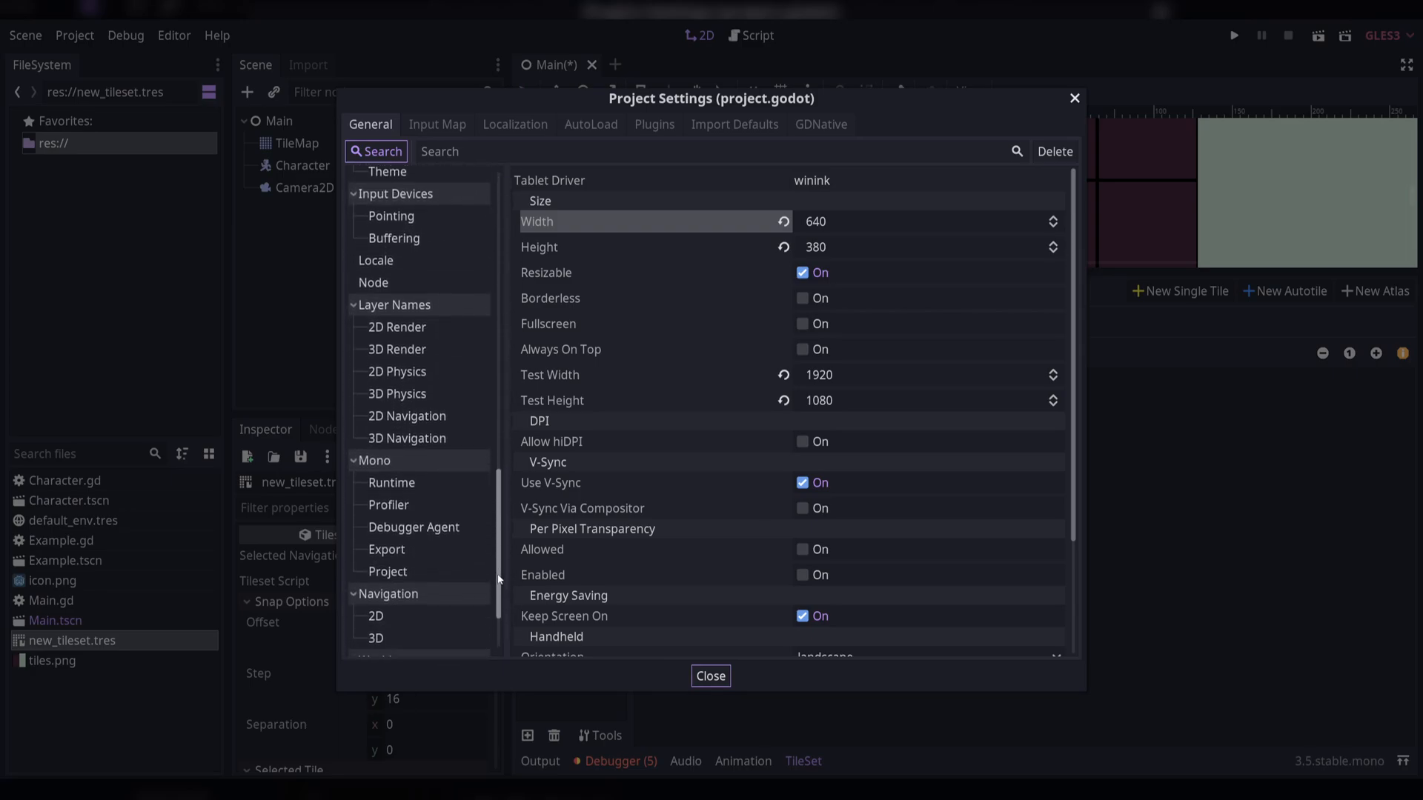
click(375, 543)
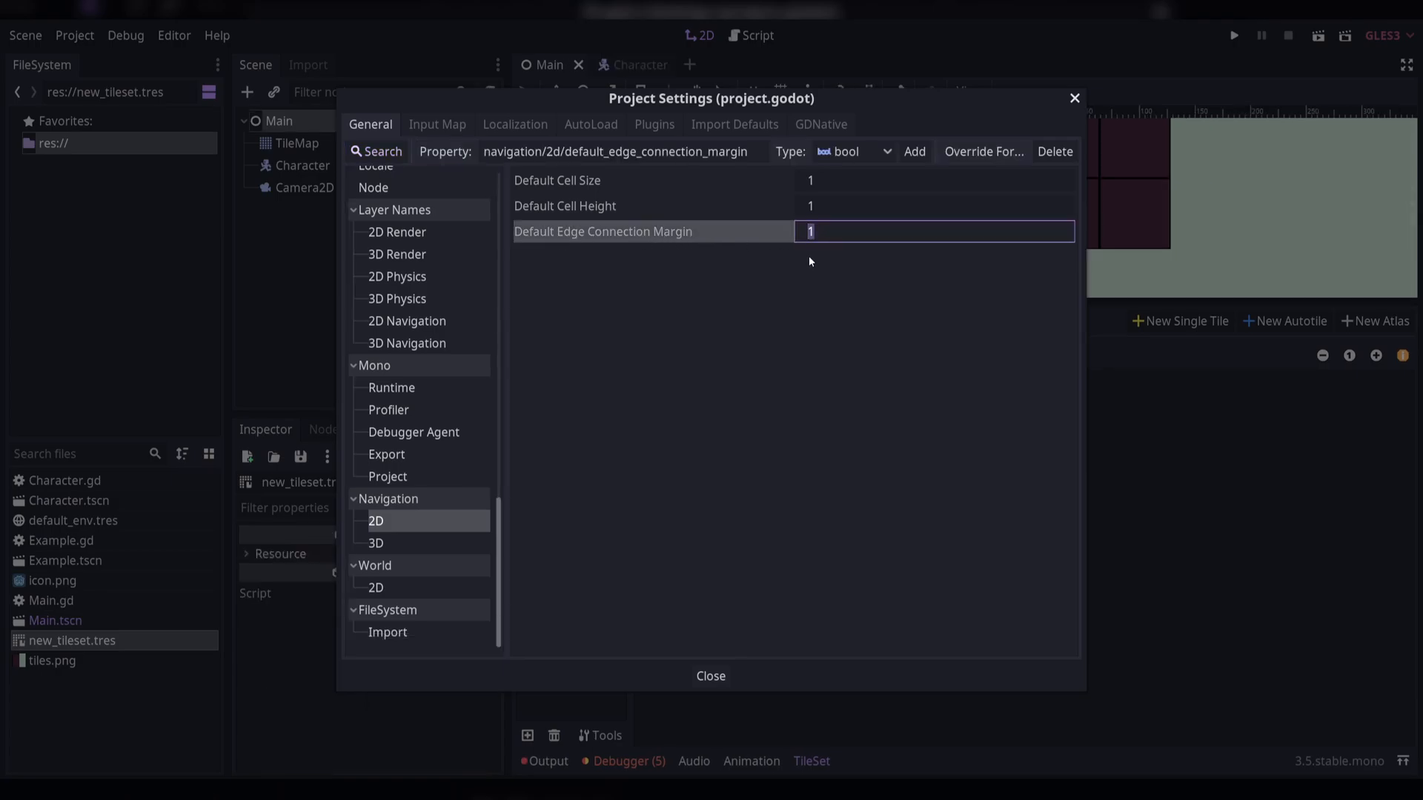
text(32)
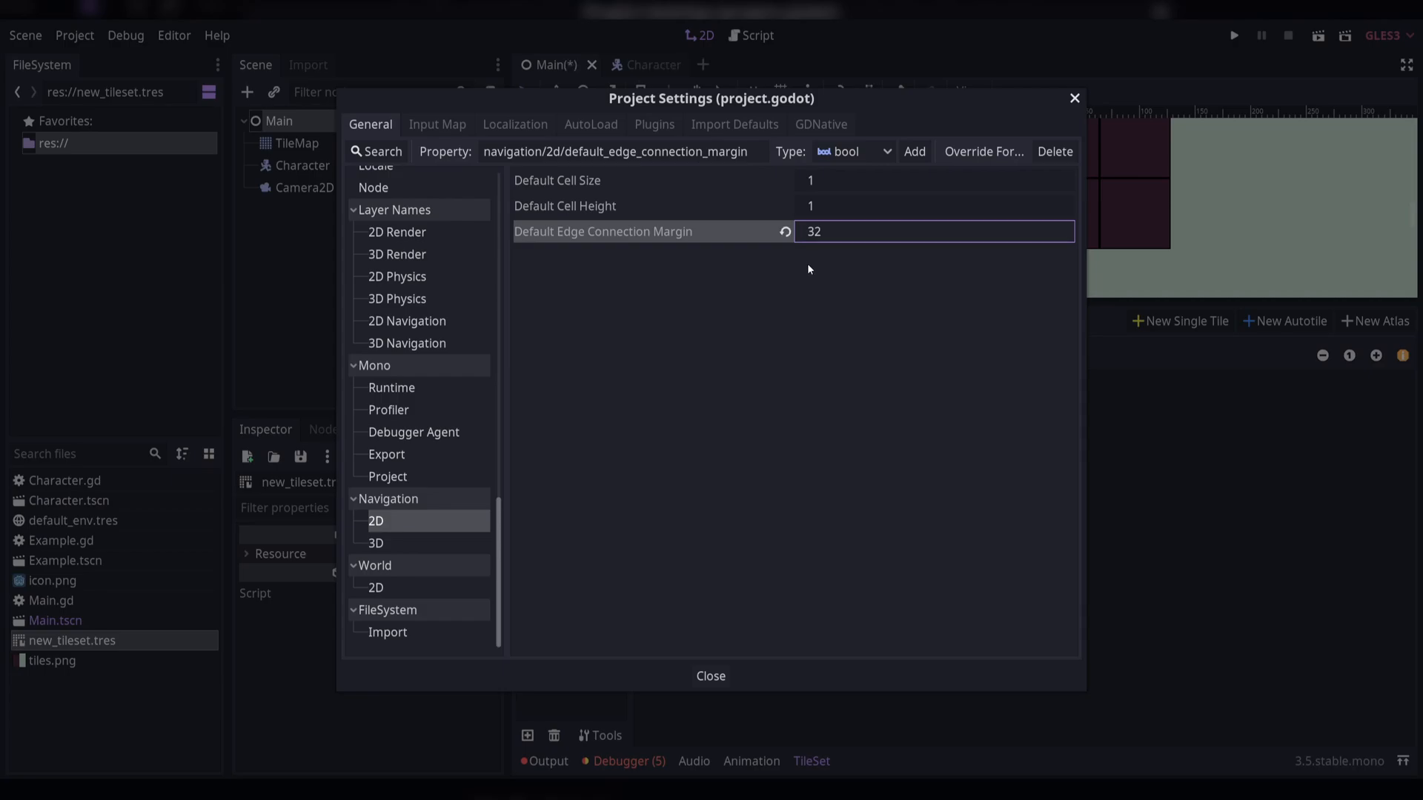
click(710, 676)
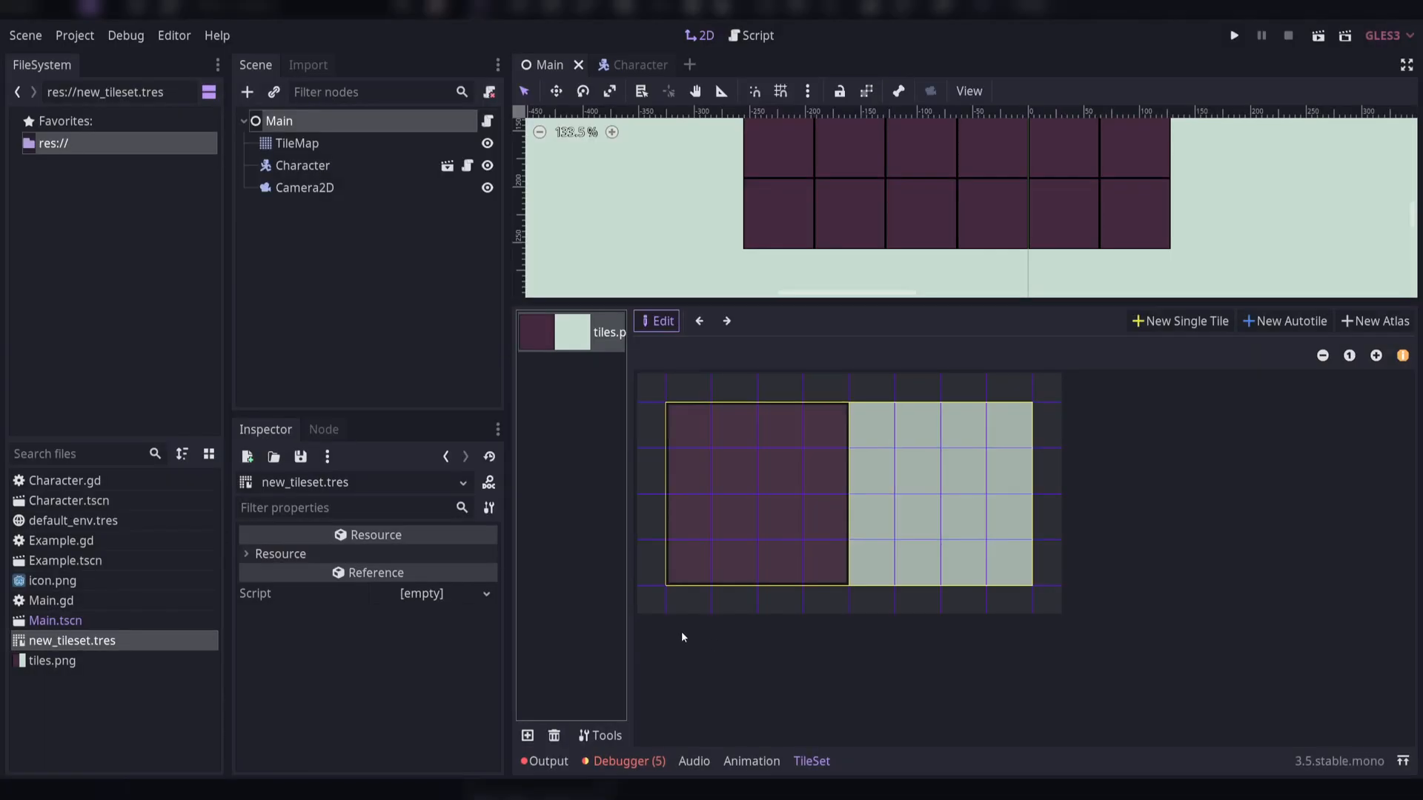
Inspect the floor tile's smaller centred navigation polygon in the Navigation view
click(893, 350)
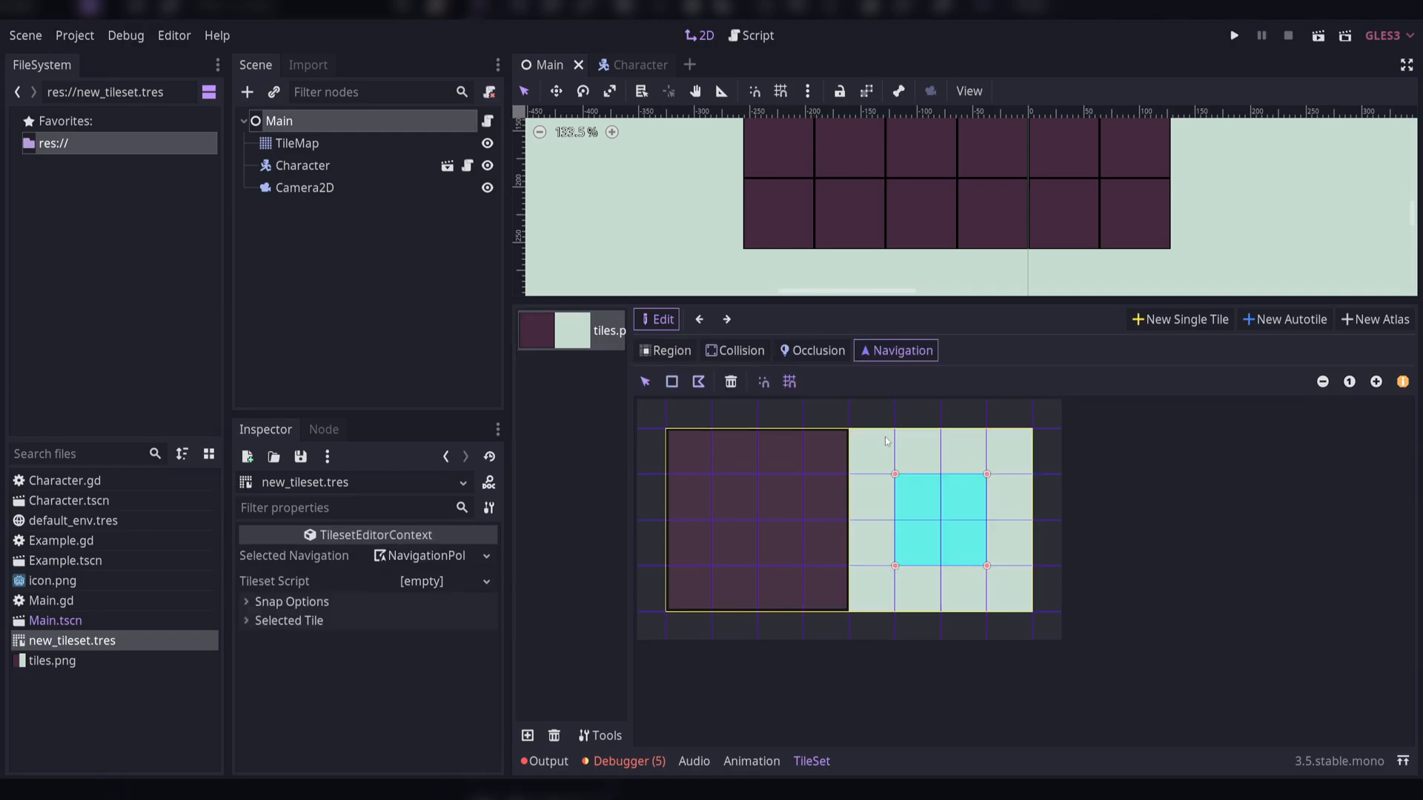
mouse_move(821, 520)
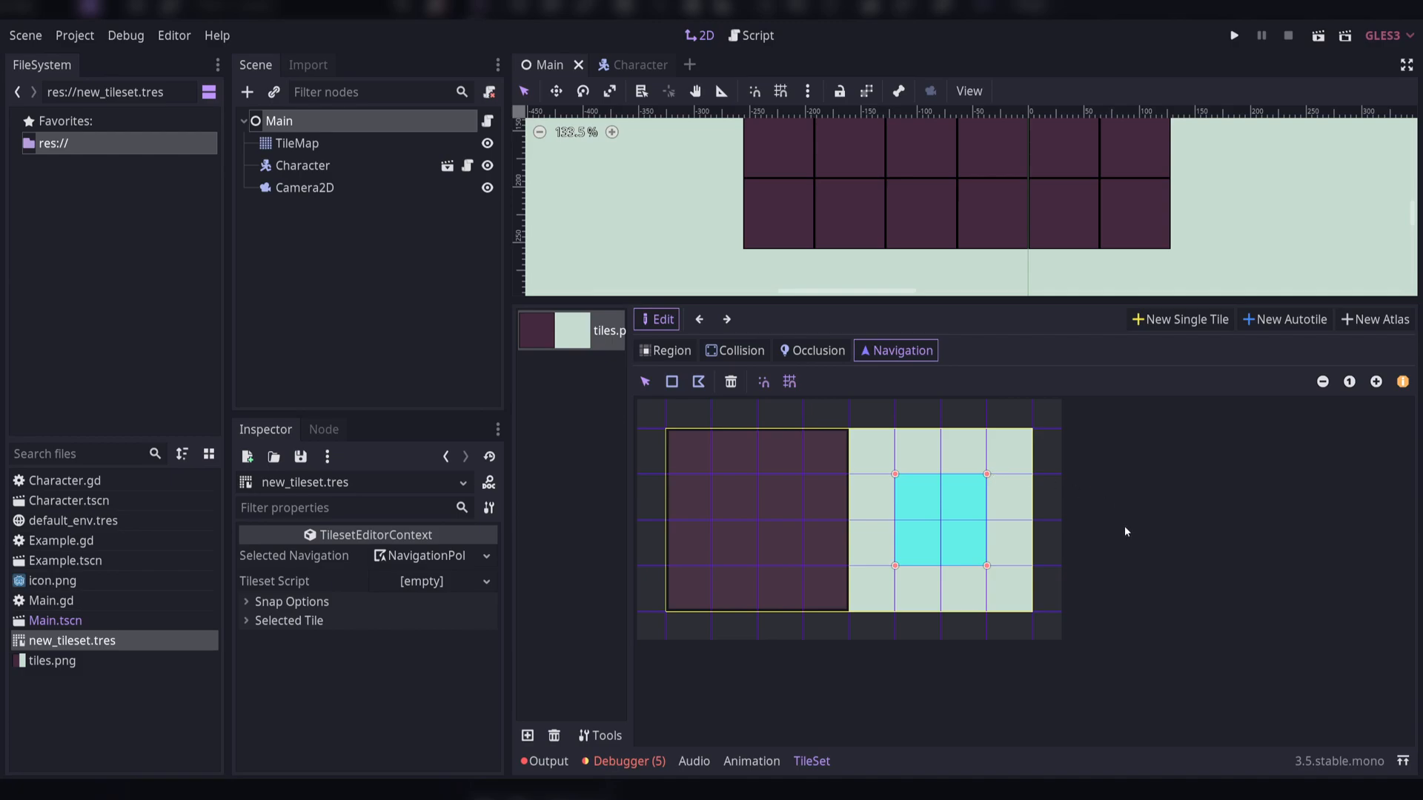
mouse_move(886, 477)
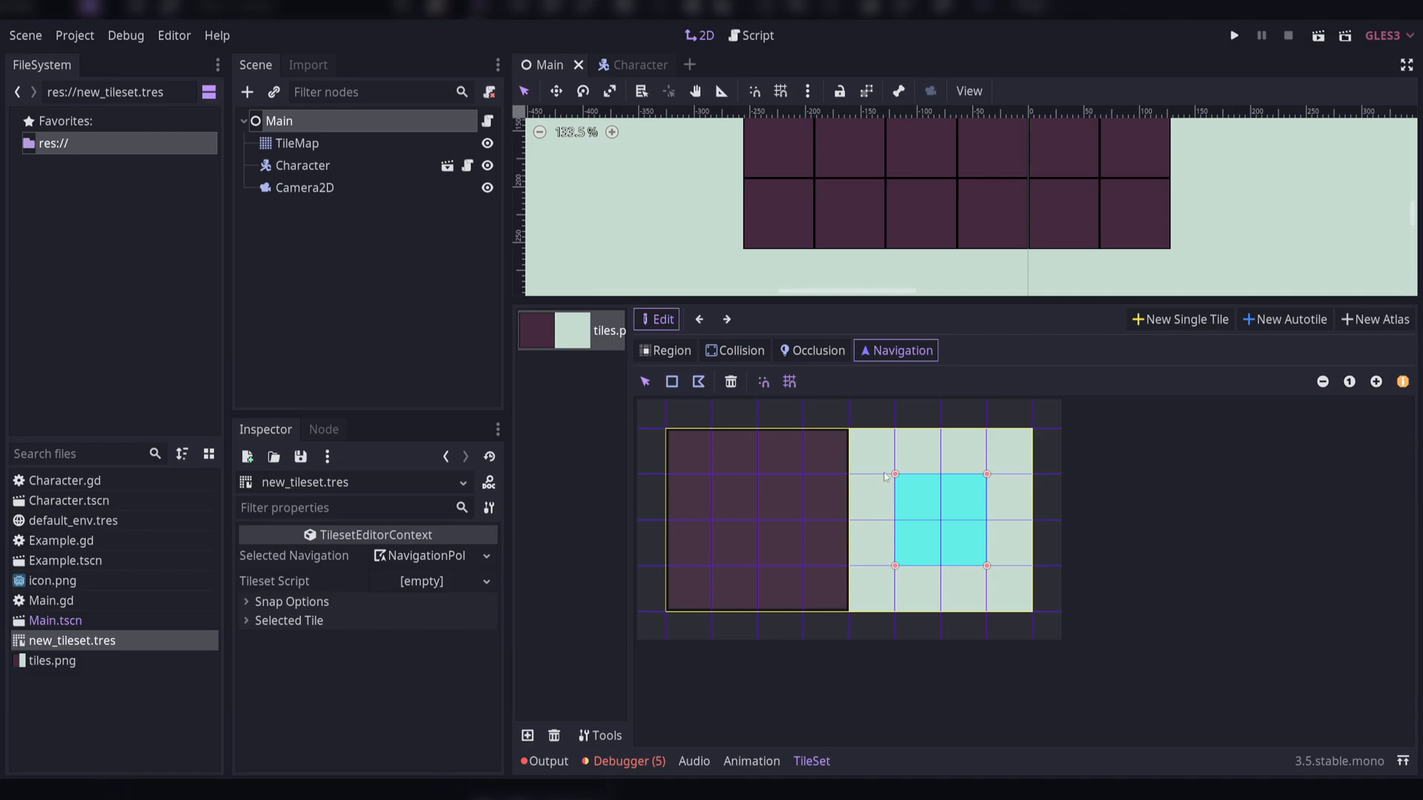
mouse_move(1005, 471)
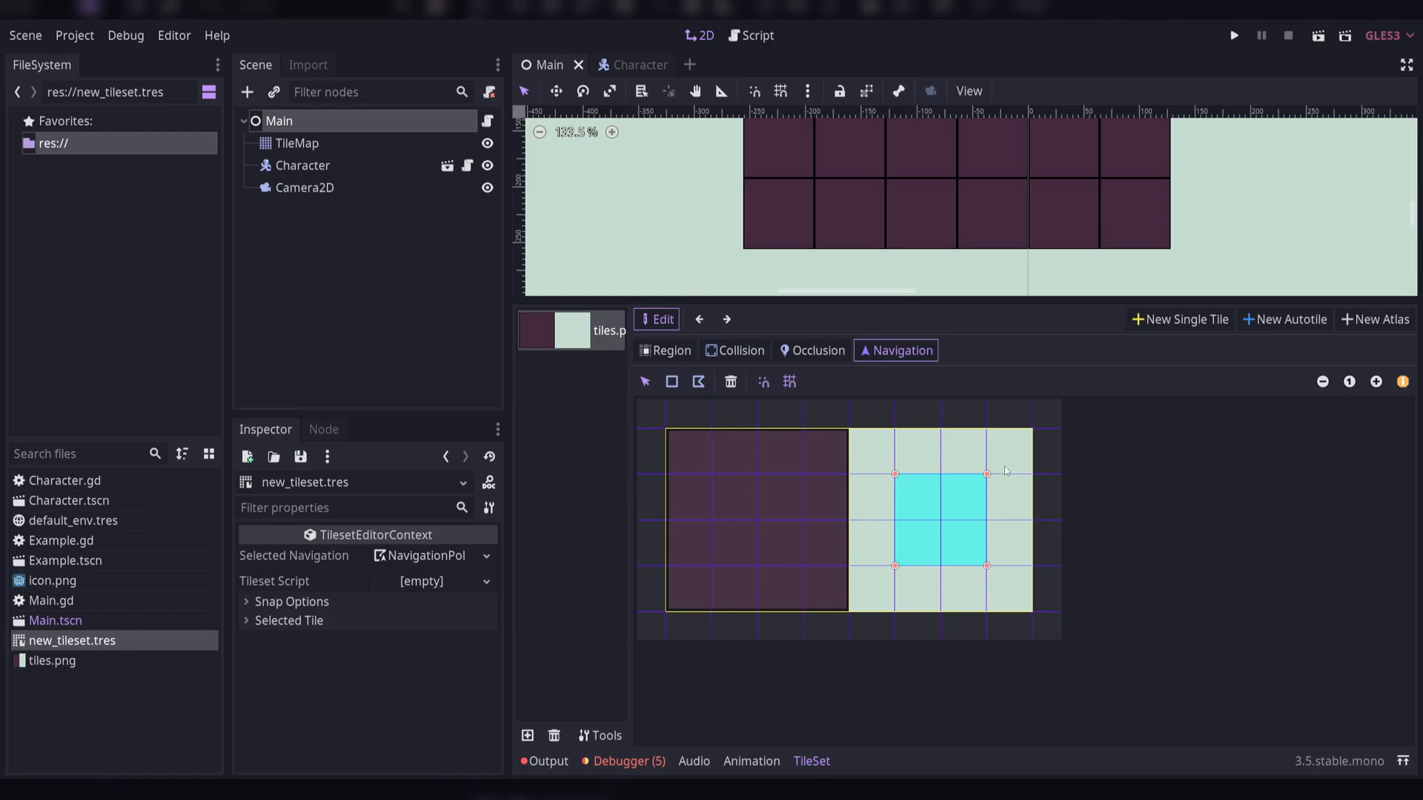
mouse_move(880, 457)
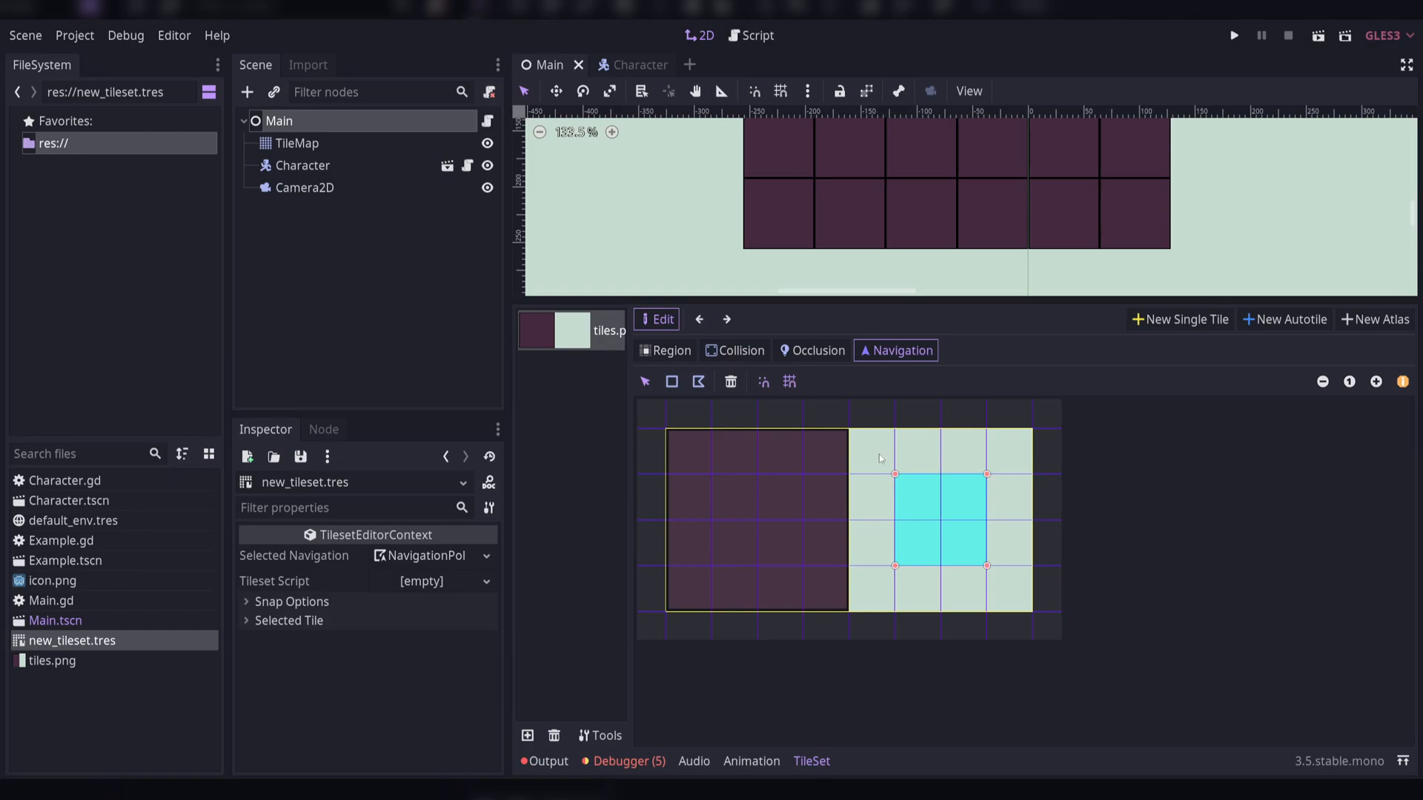
mouse_move(853, 465)
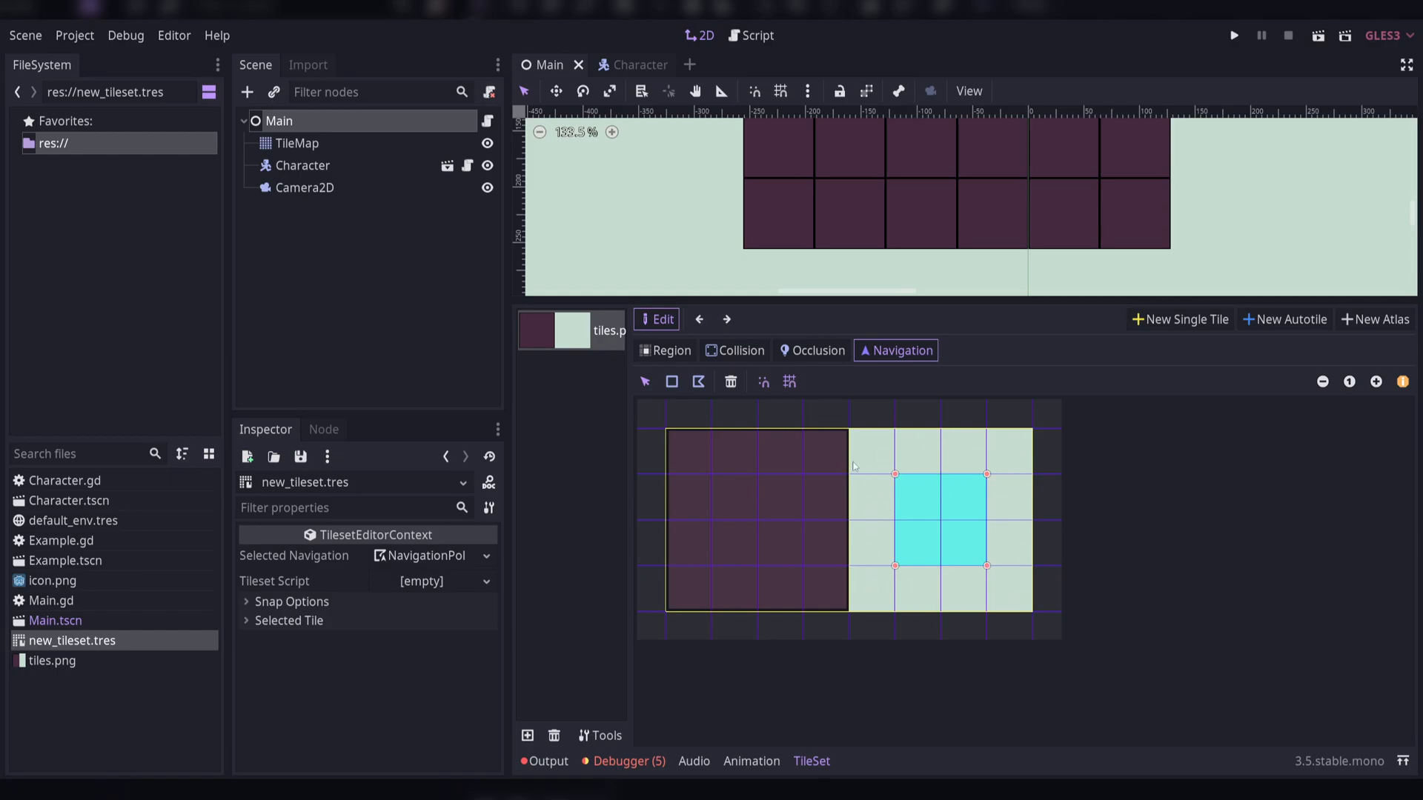
mouse_move(950, 343)
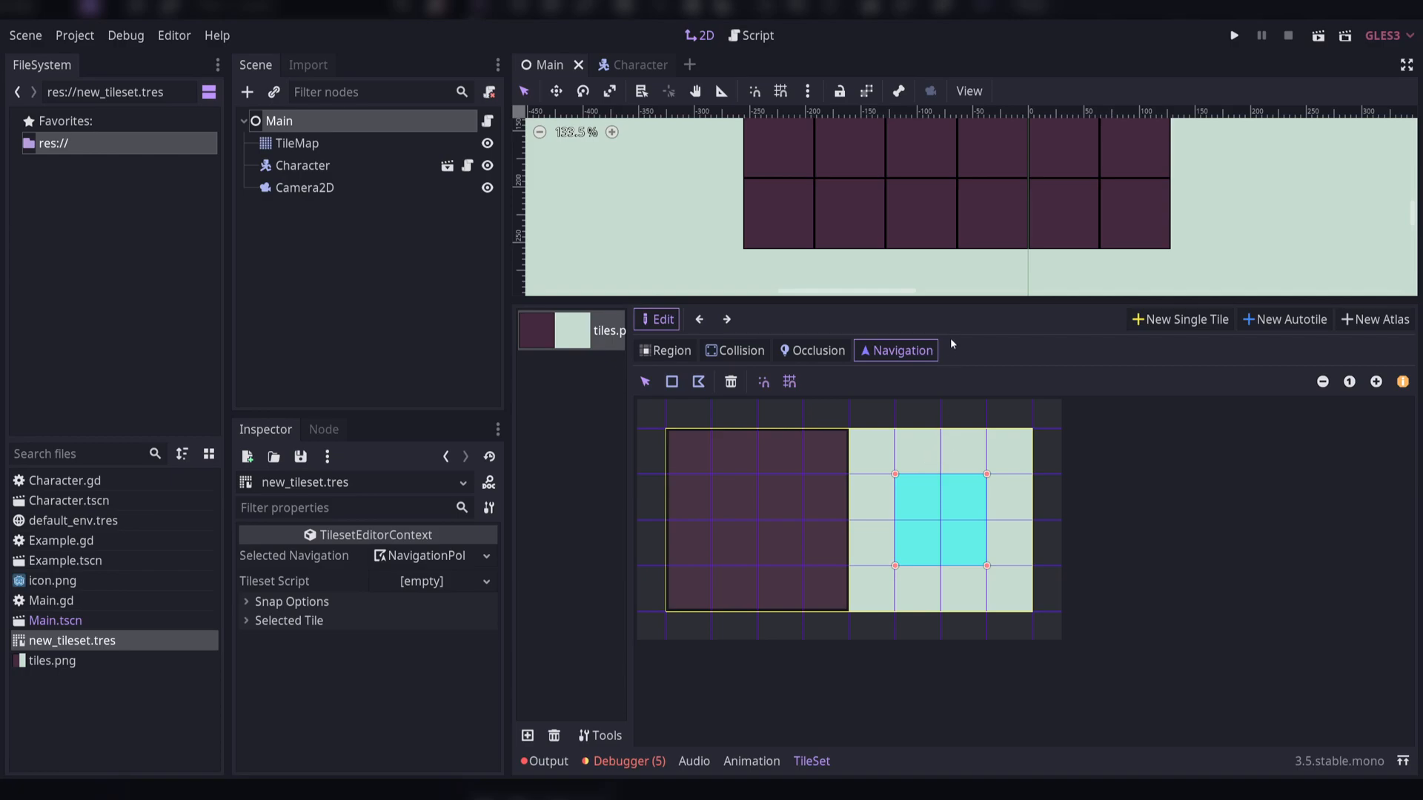
mouse_move(996, 441)
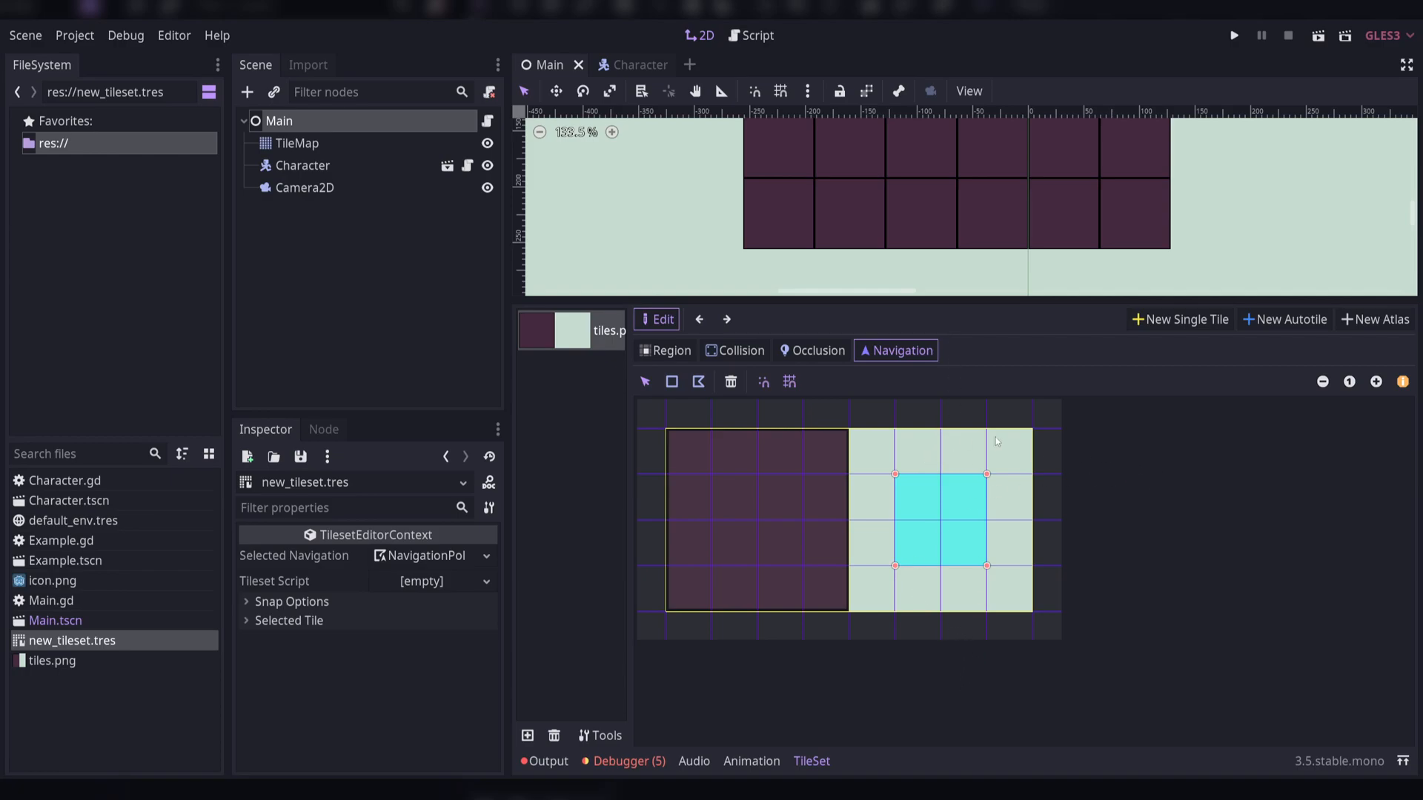
mouse_move(1101, 465)
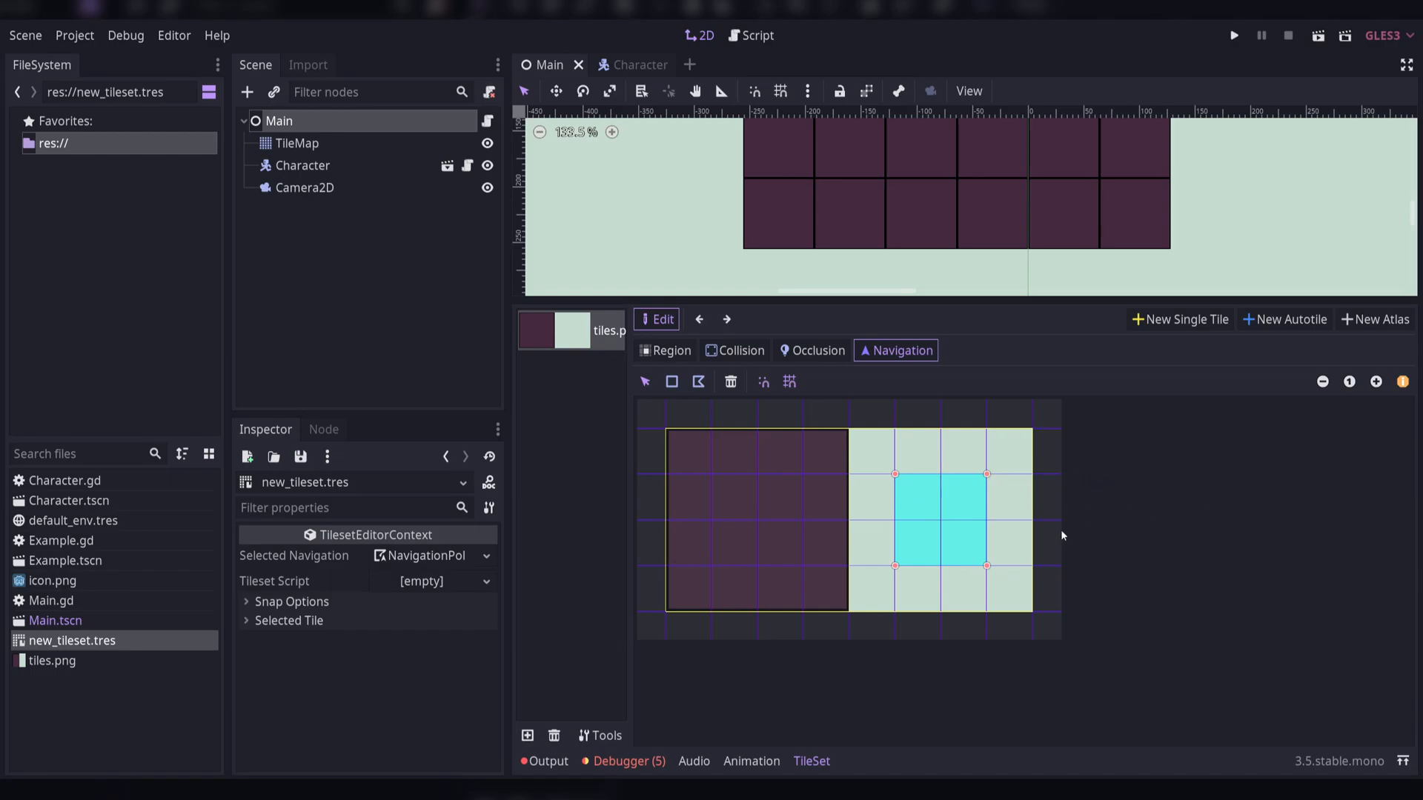
mouse_move(966, 532)
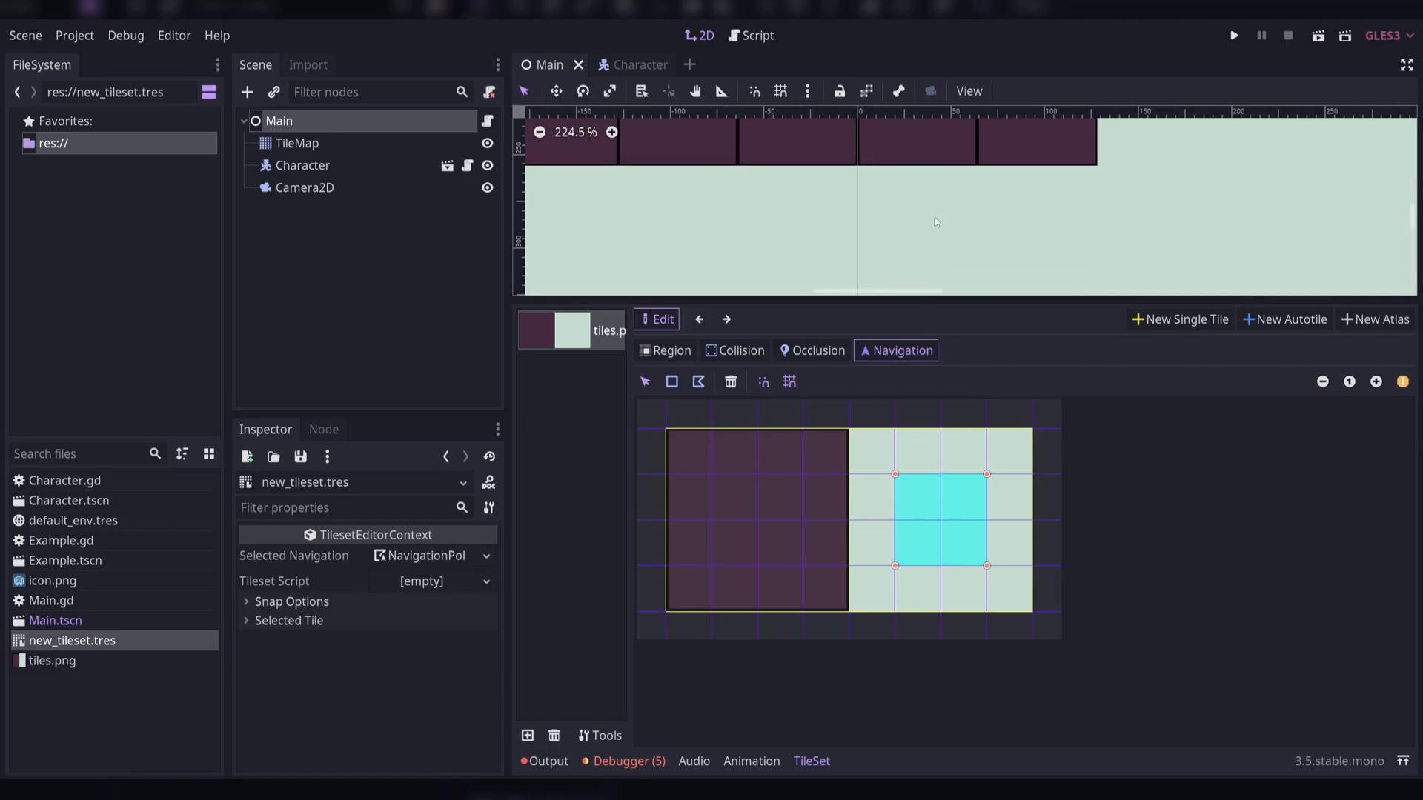
scroll(down, 3)
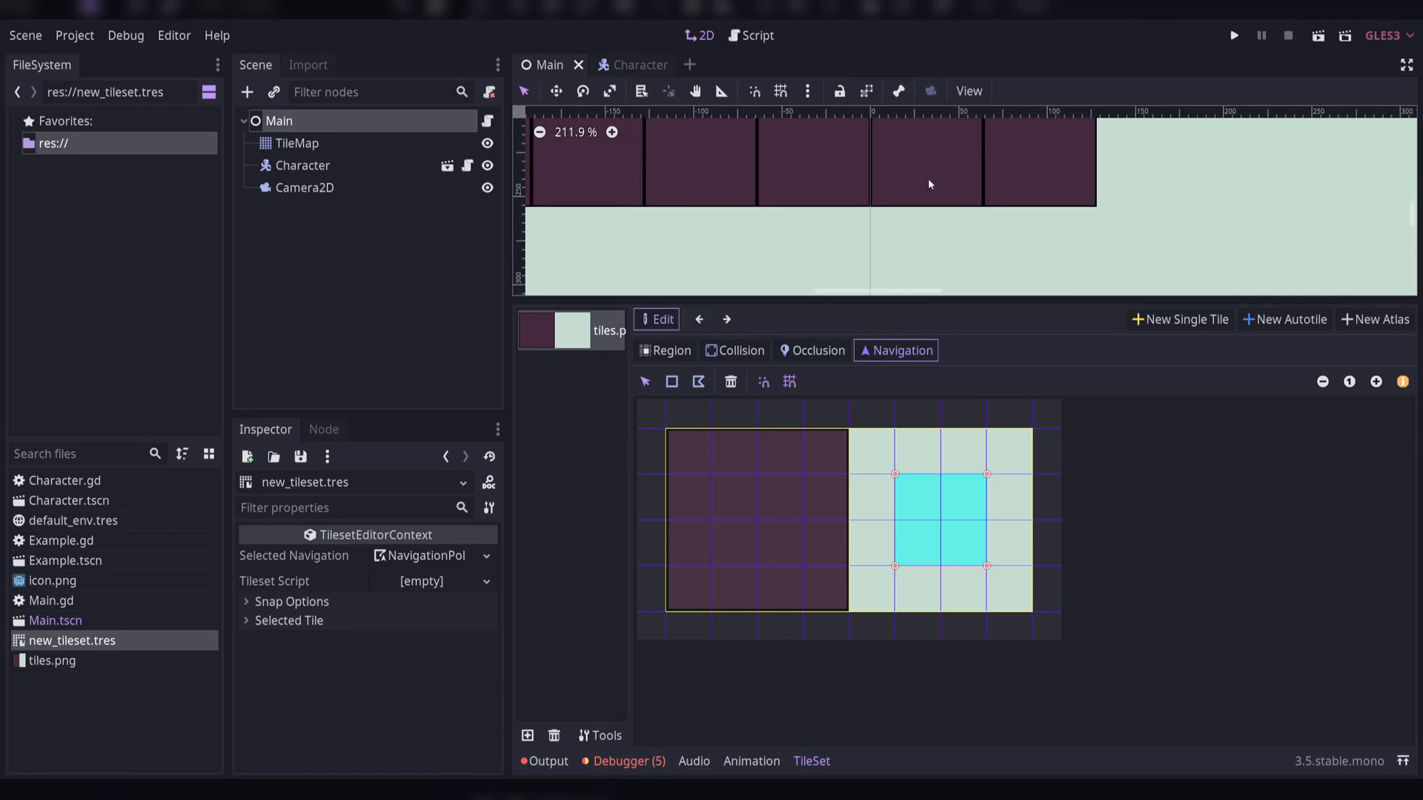
click(125, 36)
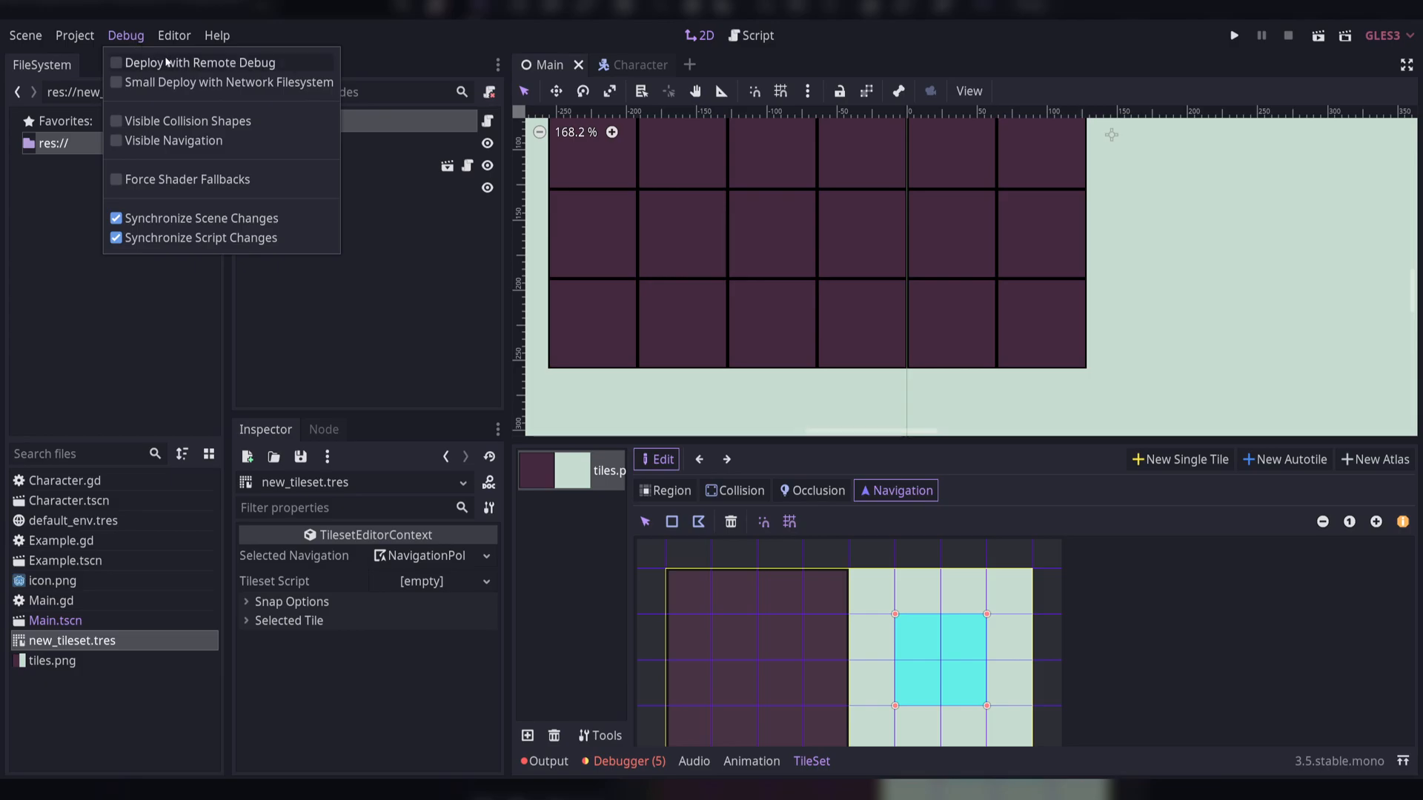
Enable Debug > Visible Navigation and run the project to watch the character's path
click(116, 141)
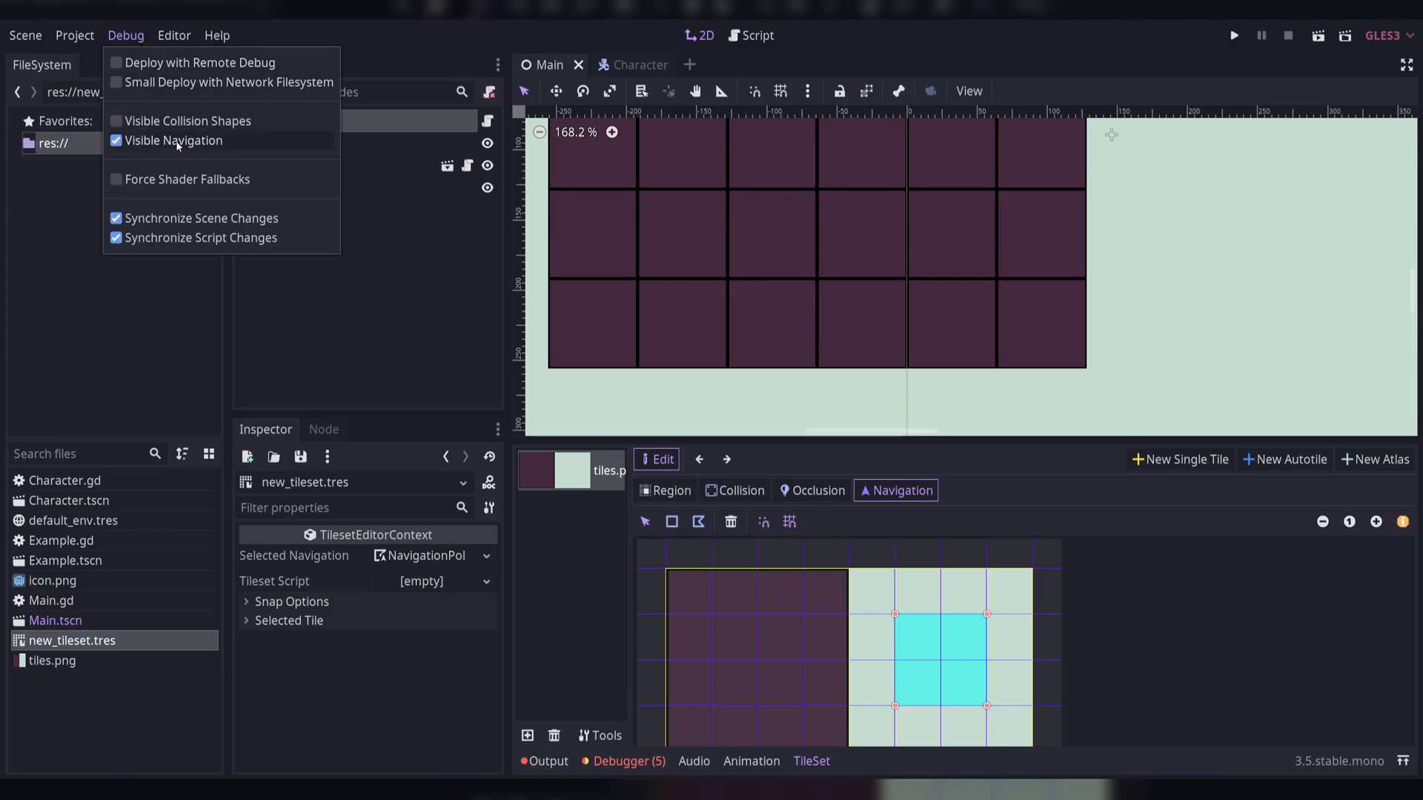
click(177, 141)
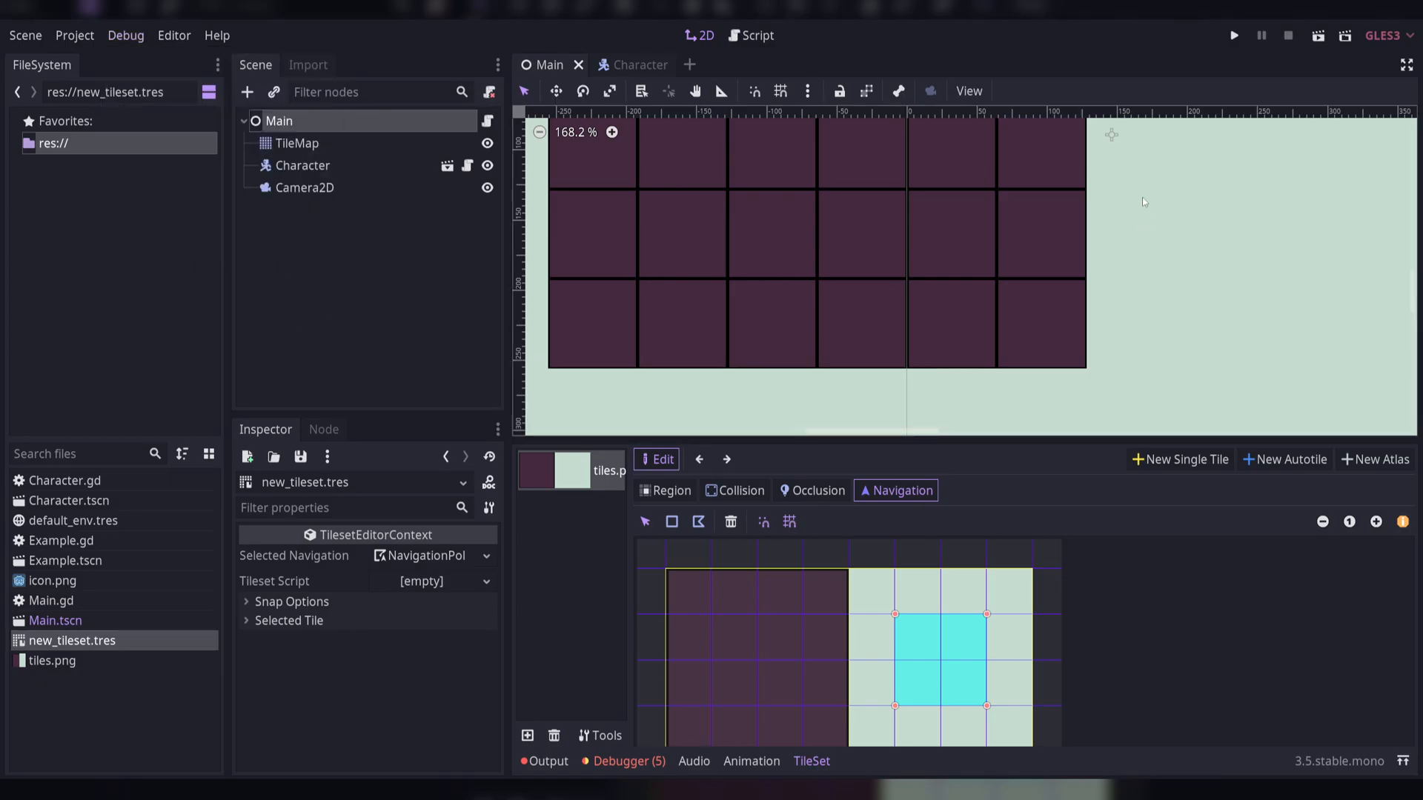
click(1233, 35)
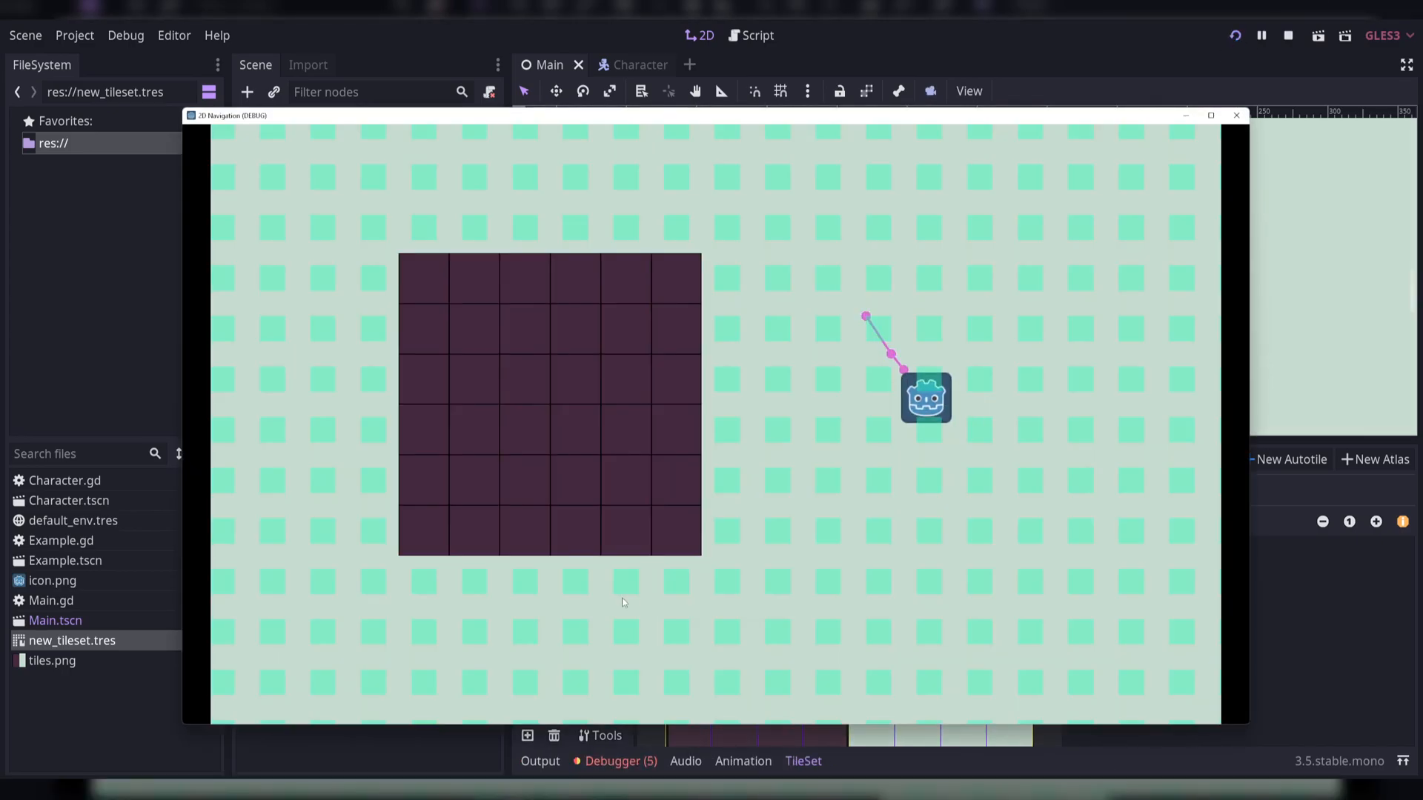